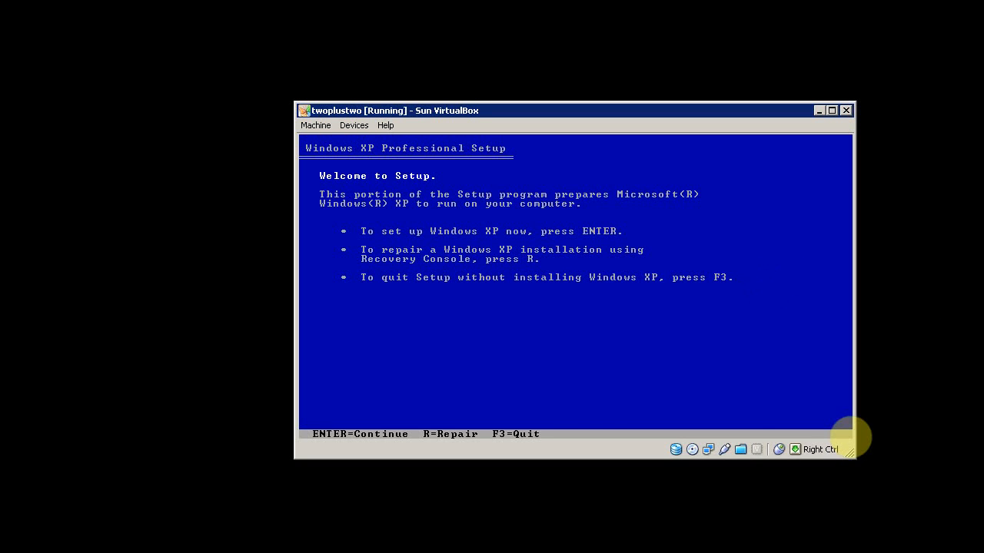
- Begin Windows XP Setup from the Welcome screen so the partition list appears
key("enter")
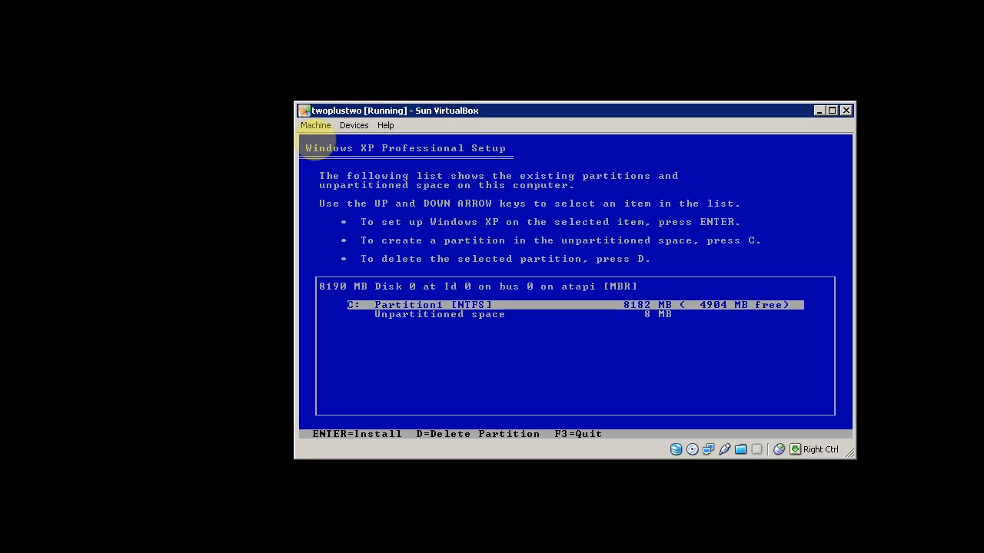
- Delete the existing NTFS partition C:, confirming the system-partition warning
key("d")
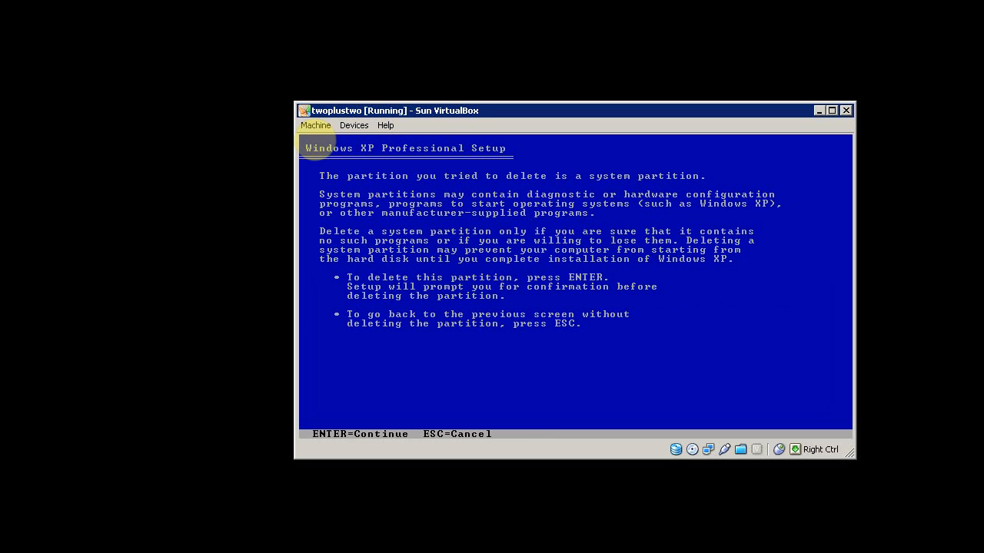
key("enter")
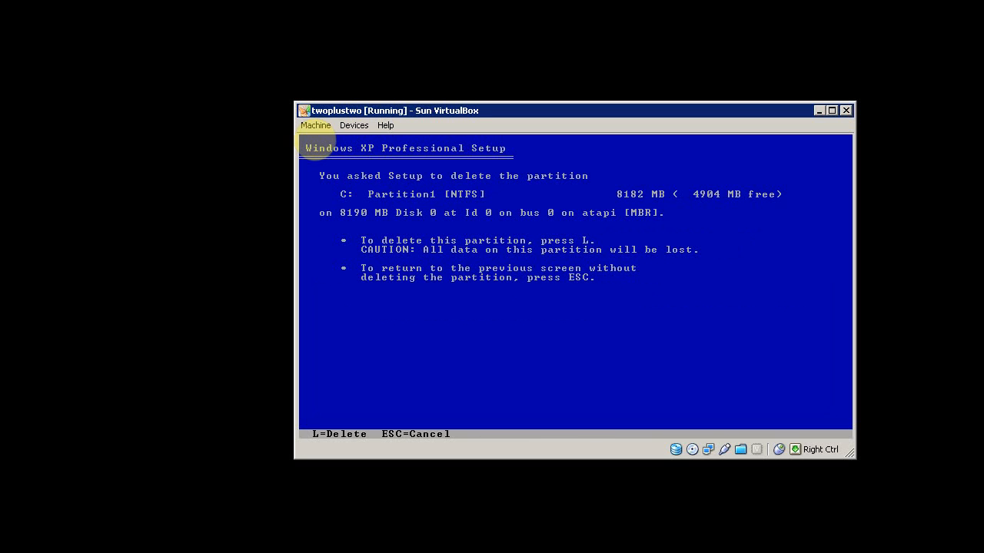
key("l")
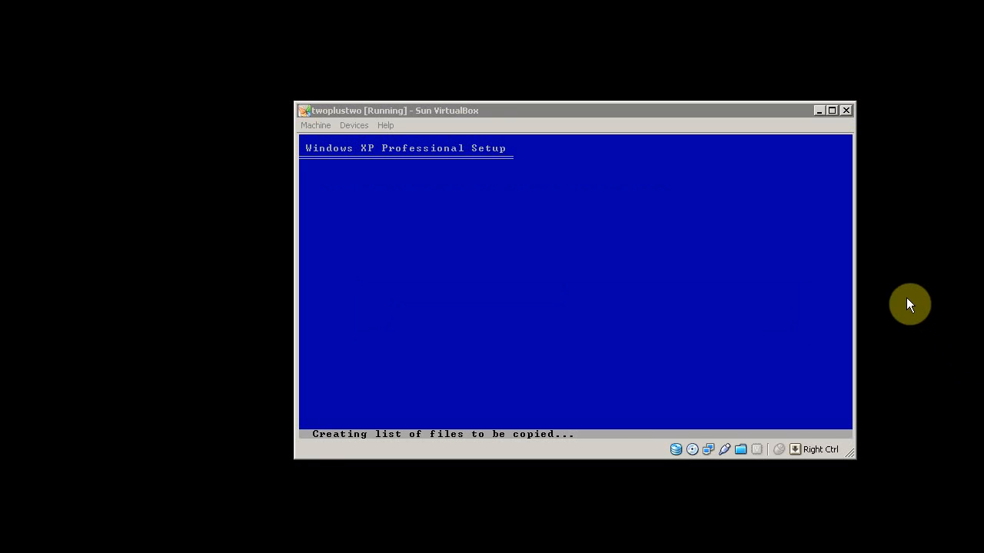
mouse_move(898, 268)
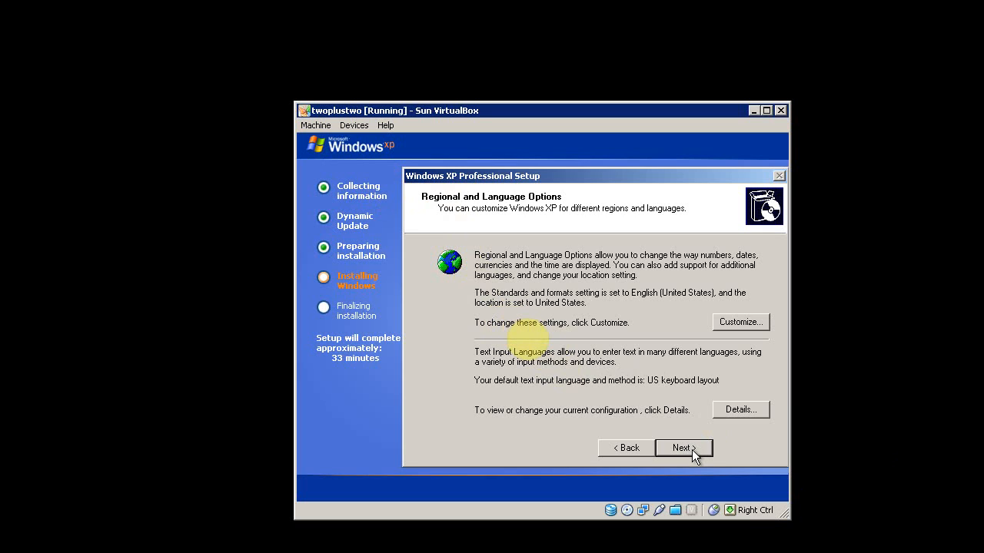
mouse_move(690, 421)
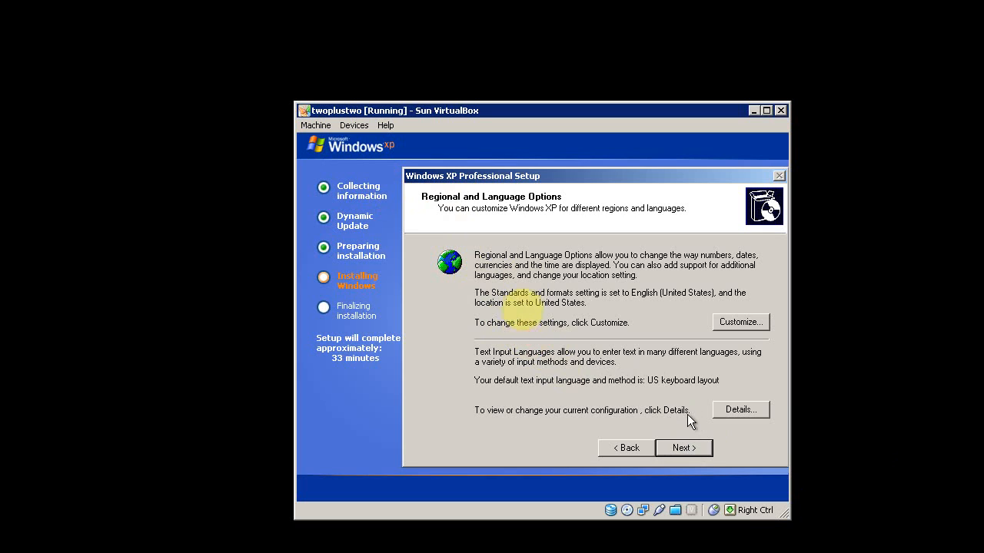
- Keep default regional settings and enter the owner name
left_click(683, 449)
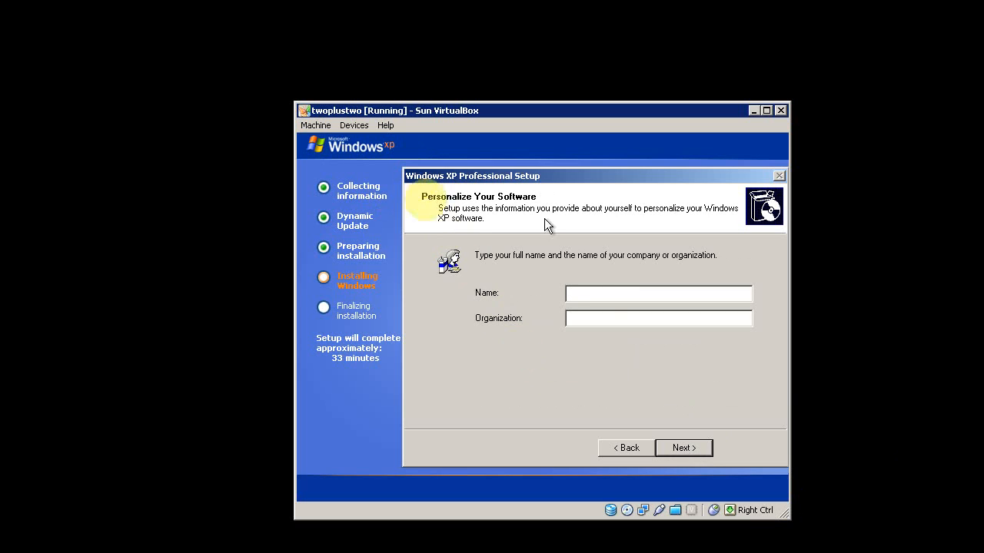
type("funkywor")
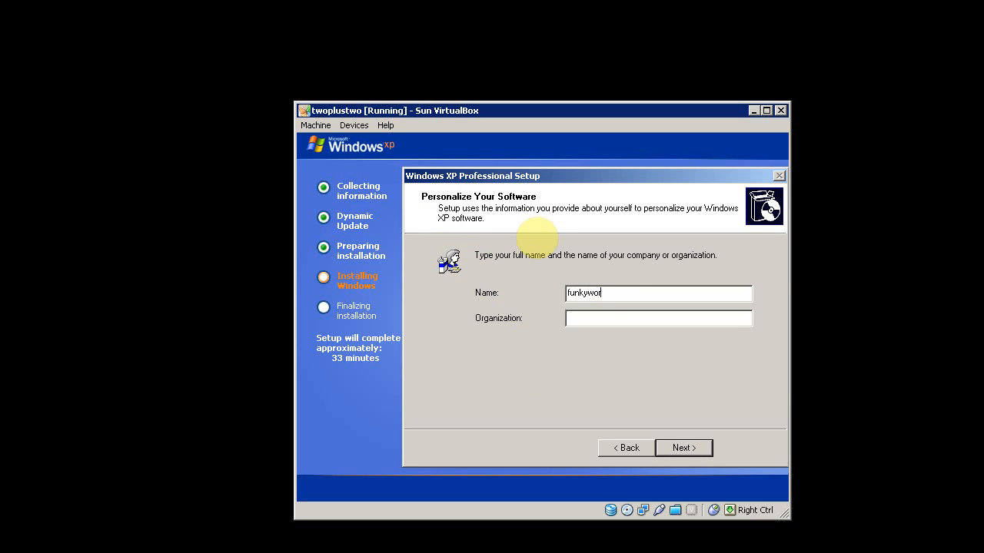
key("BackSpace")
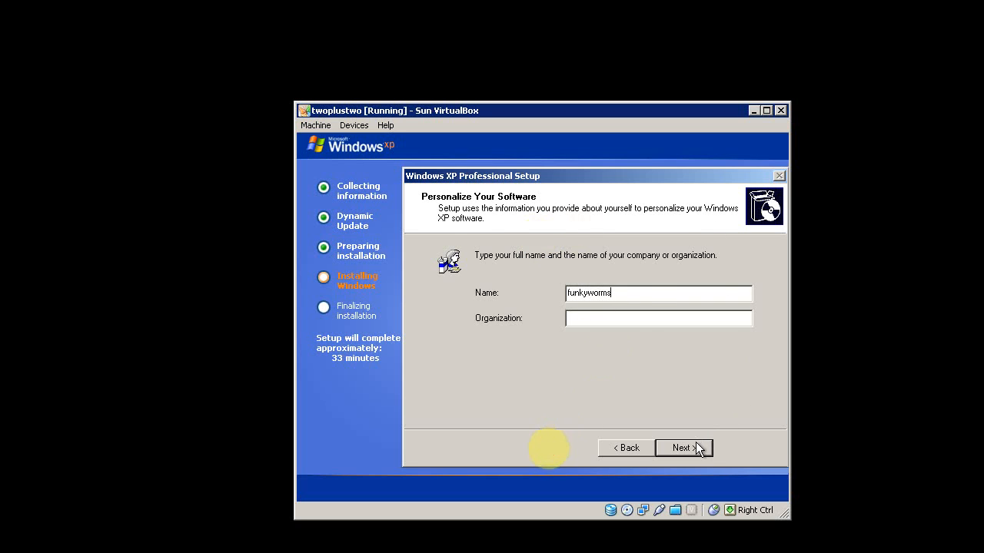
left_click(682, 447)
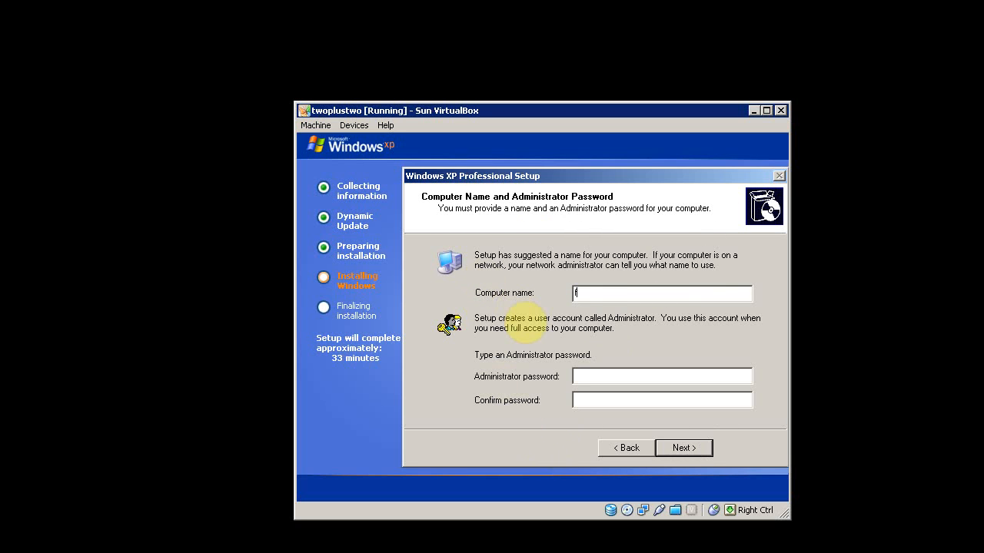
- Set the computer name to 'funkyworms' with an administrator password and continue to networking
type("funkyworms")
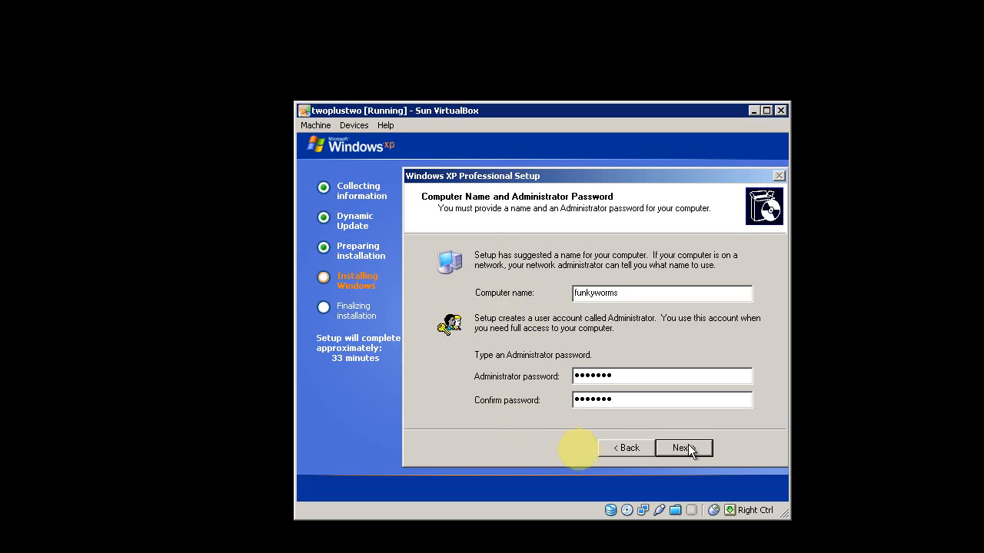
left_click(683, 449)
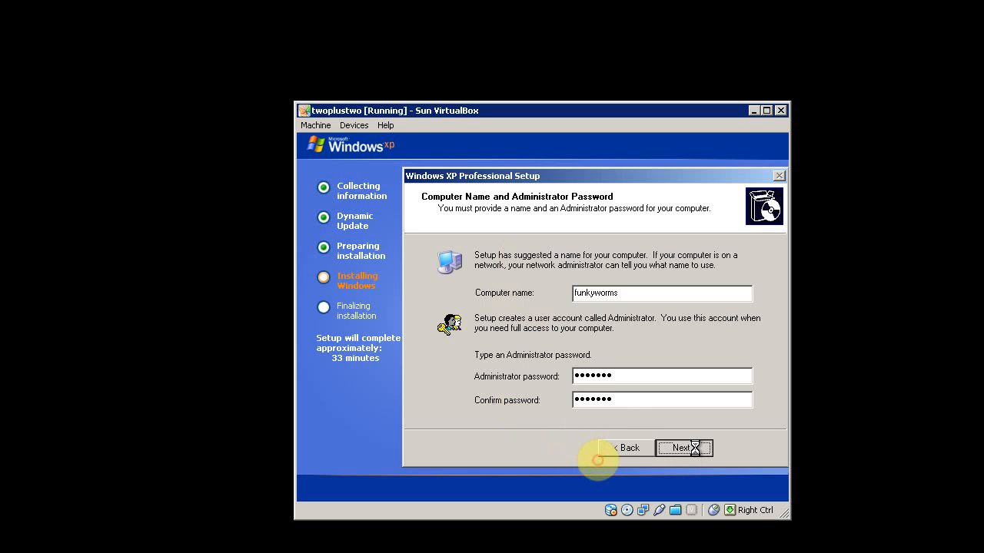
left_click(683, 449)
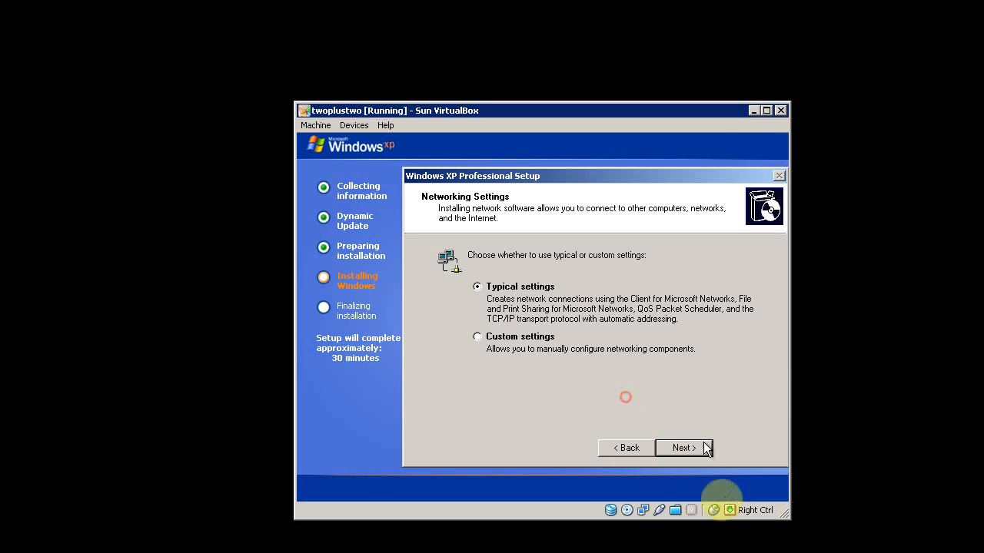
mouse_move(666, 437)
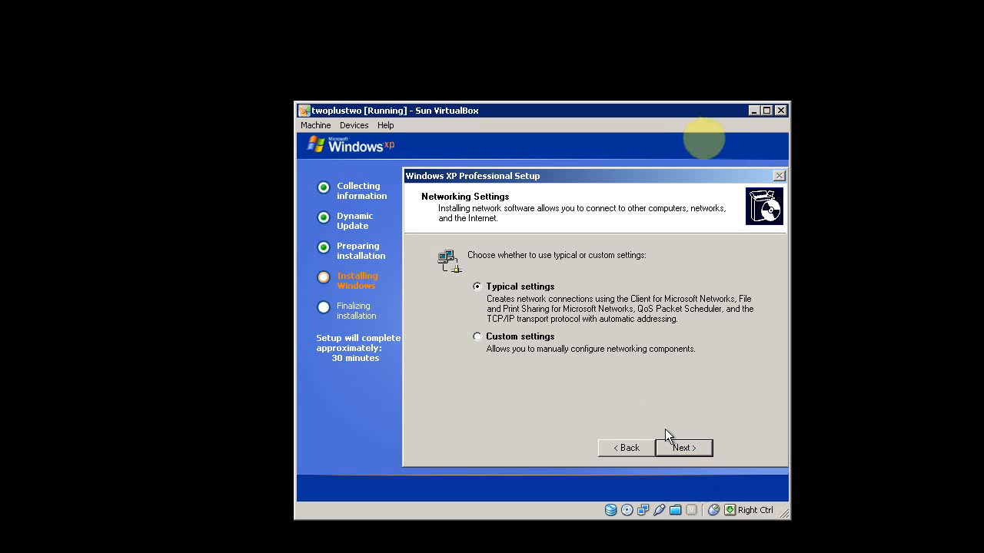
- Accept typical networking settings and keep the computer in the WORKGROUP workgroup
left_click(682, 449)
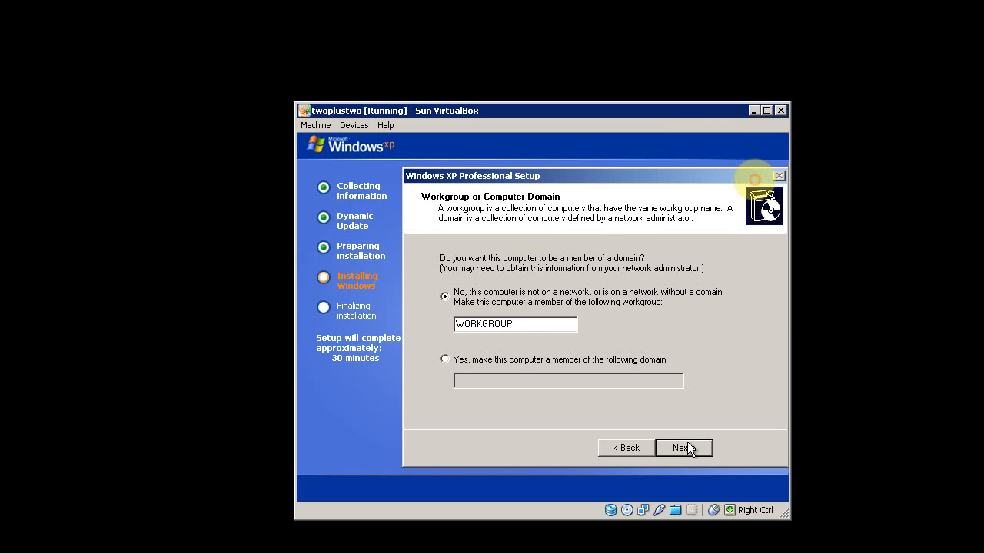
mouse_move(553, 340)
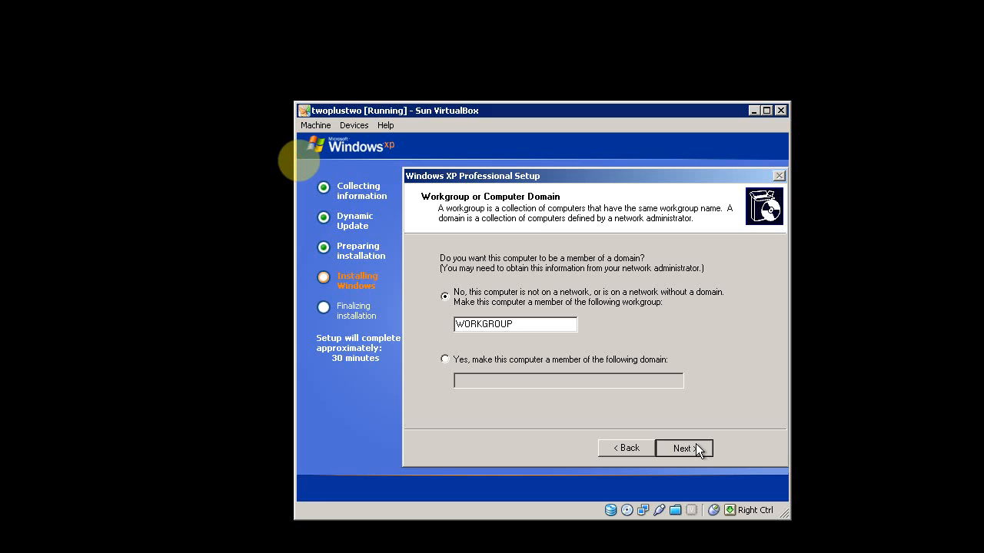
left_click(683, 448)
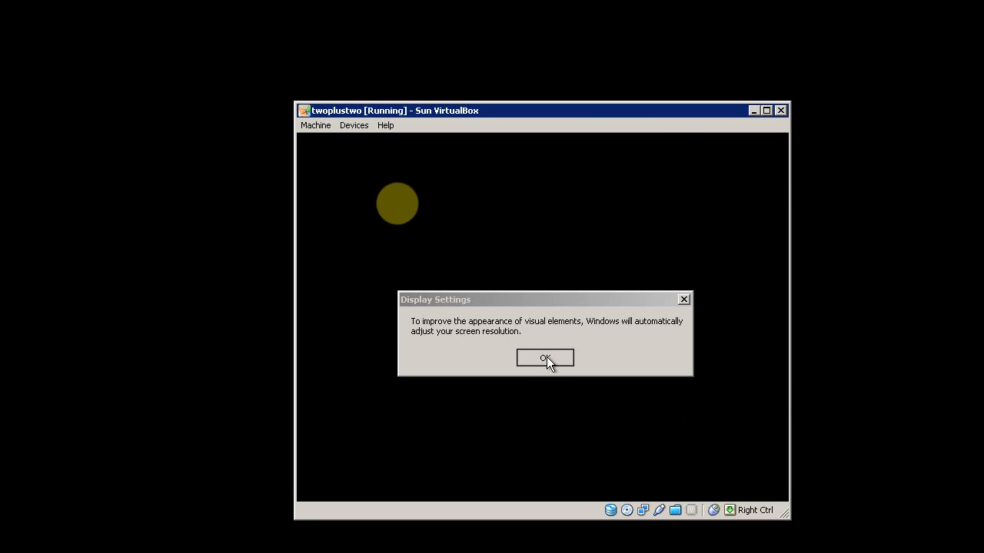
- Let Windows adjust the screen resolution and keep the new setting
left_click(544, 358)
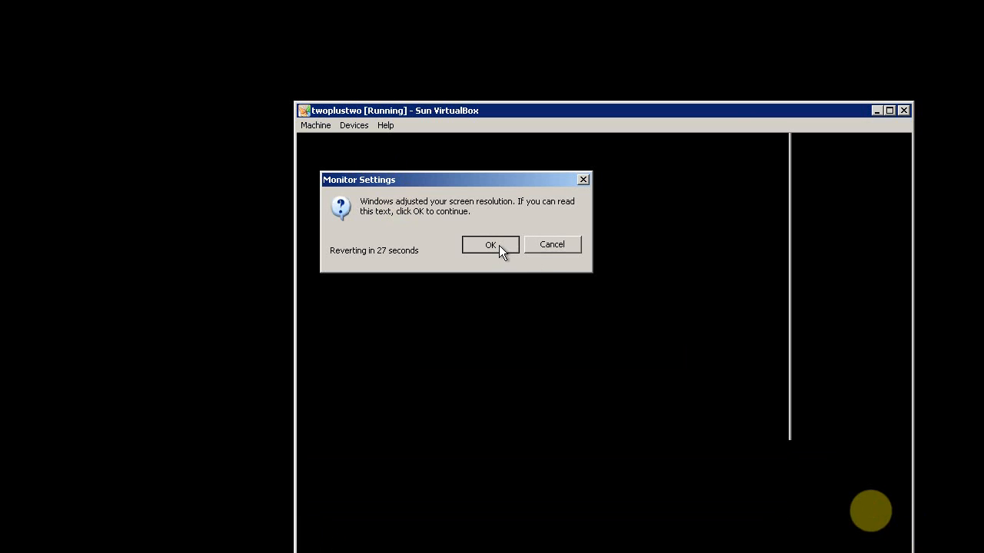
left_click(489, 245)
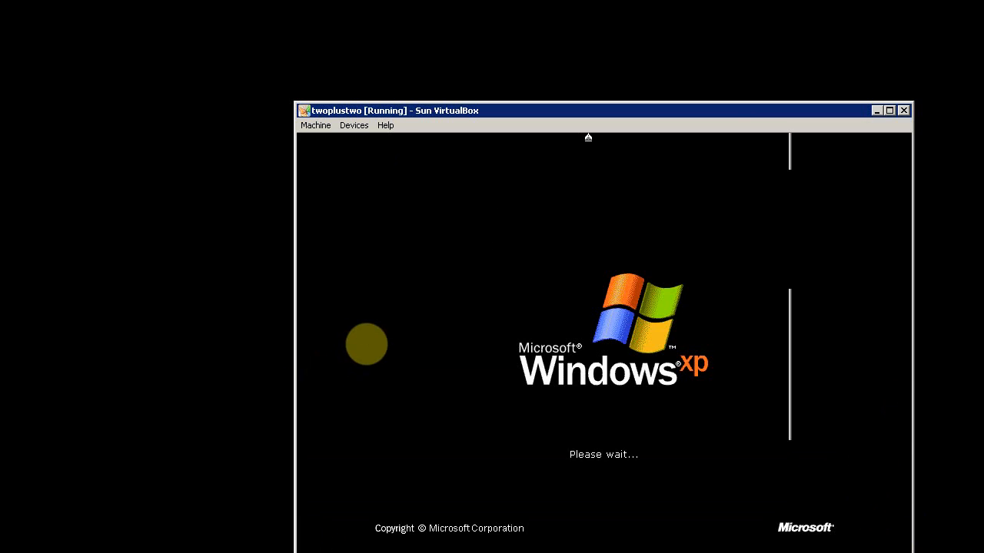
mouse_move(676, 100)
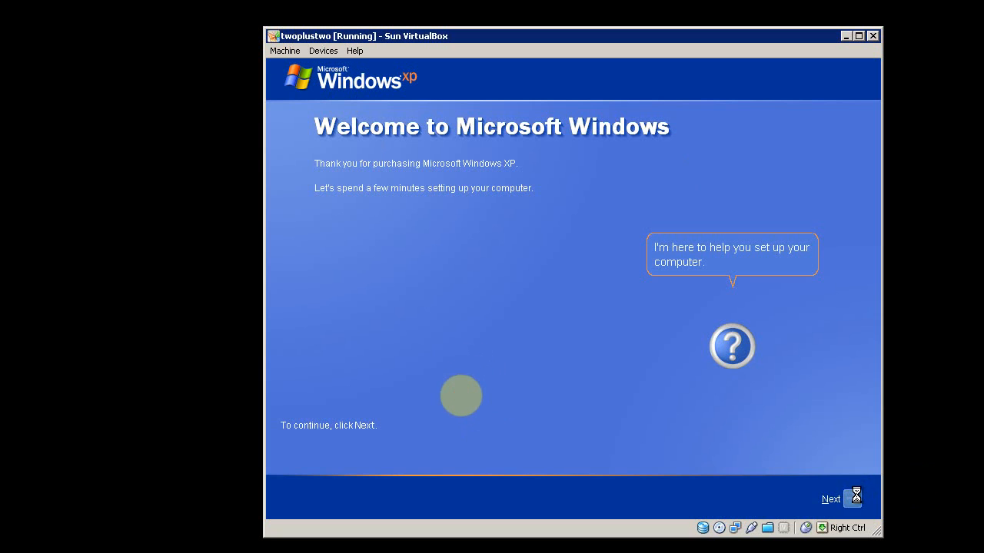
- Go through first-run setup declining Automatic Updates, the connectivity check and online registration
left_click(830, 498)
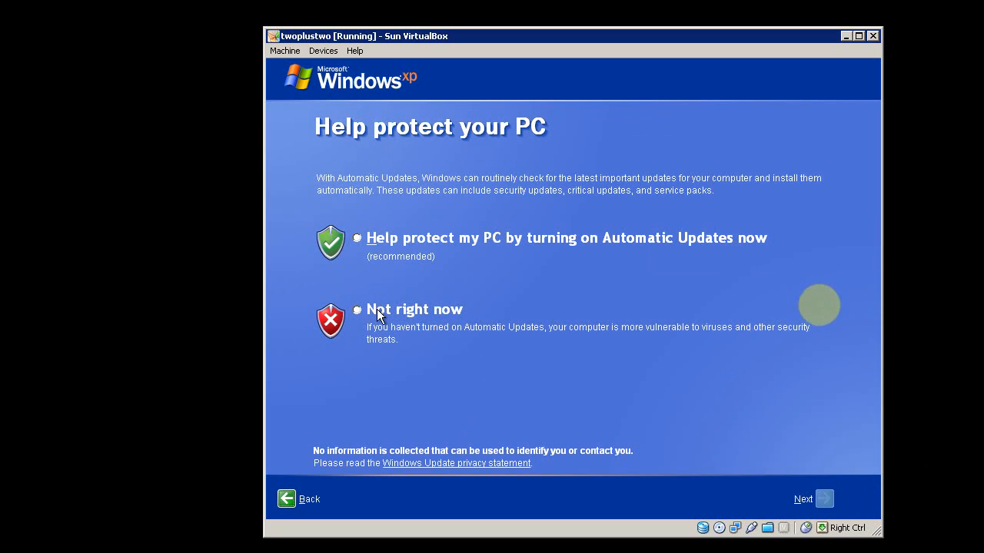
left_click(356, 311)
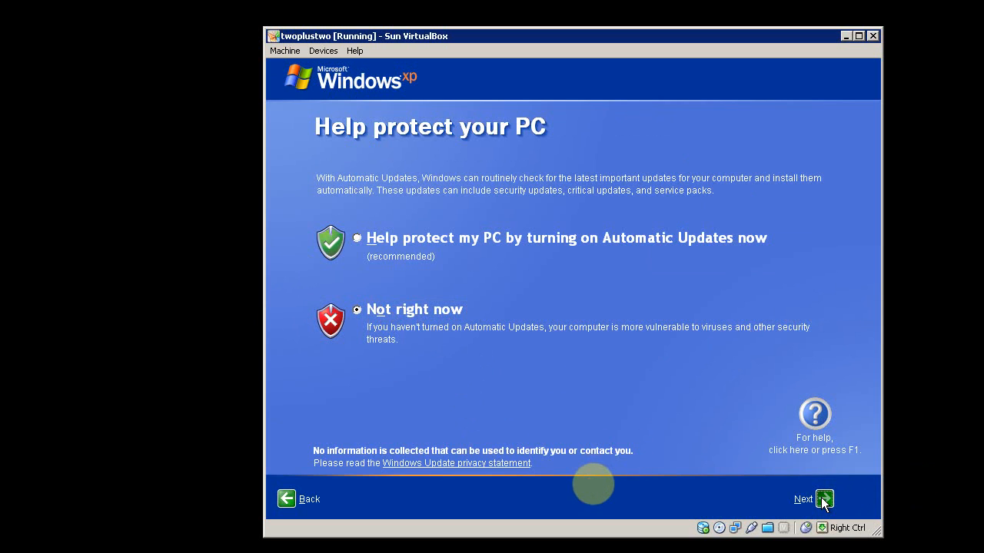
left_click(824, 498)
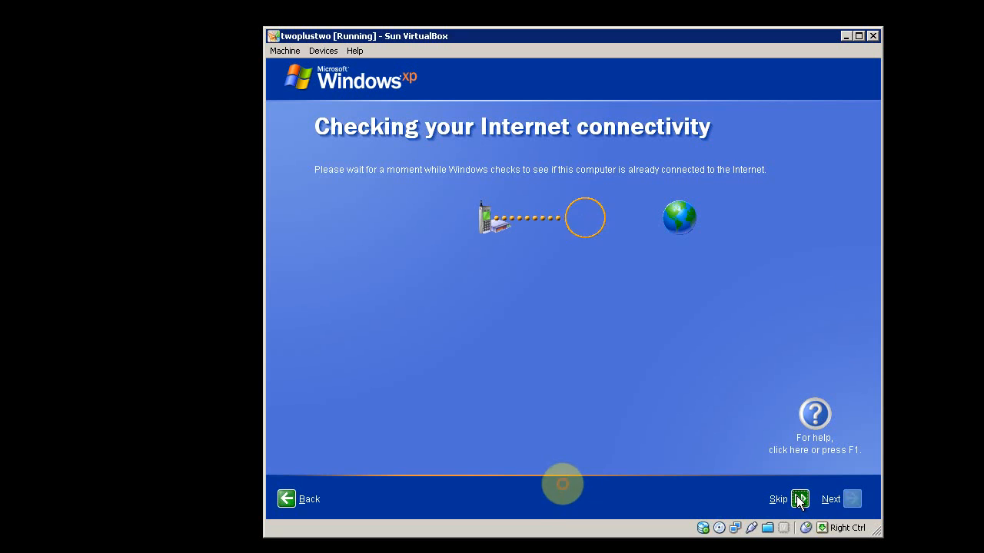
left_click(799, 498)
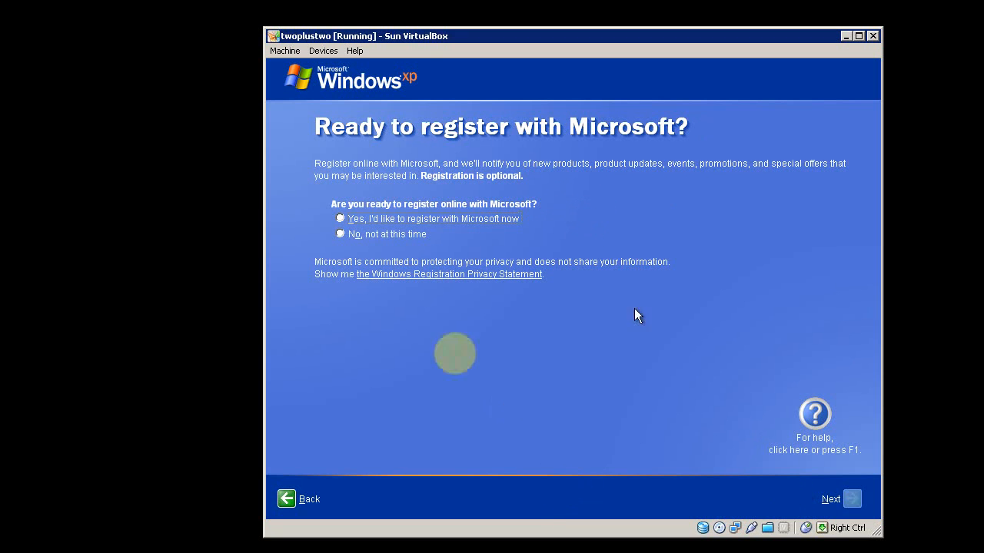
left_click(341, 234)
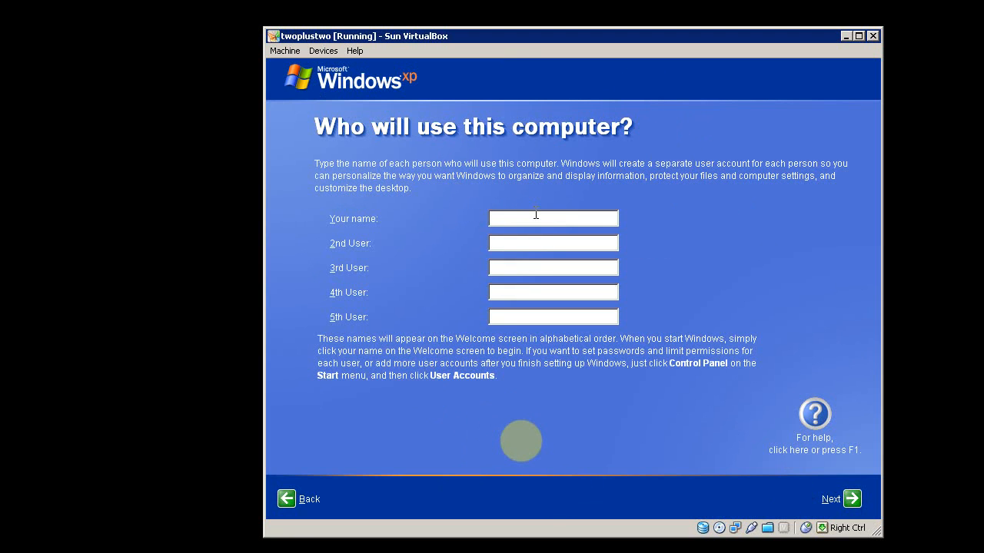
- Create the user account named 2p2 and finish the welcome setup
type("2p2")
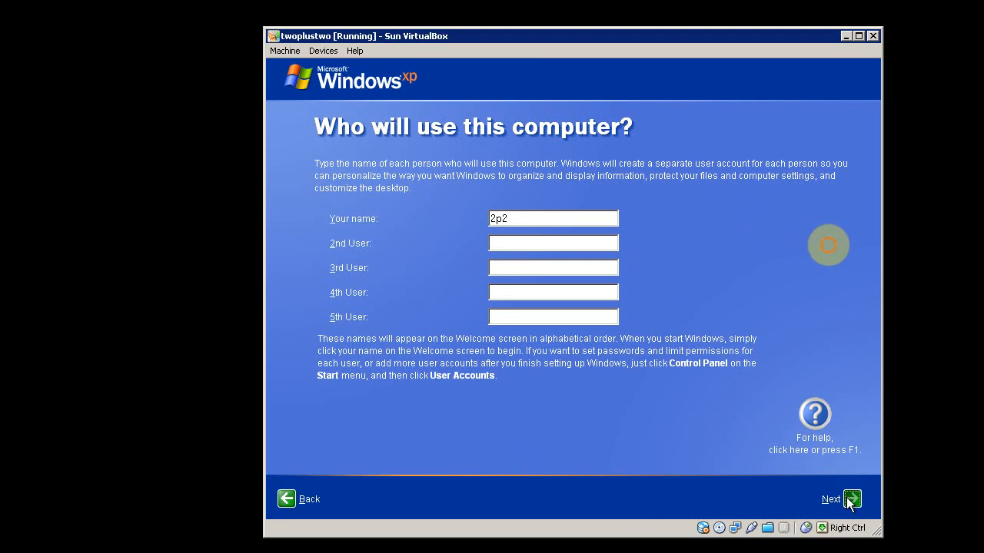
left_click(839, 498)
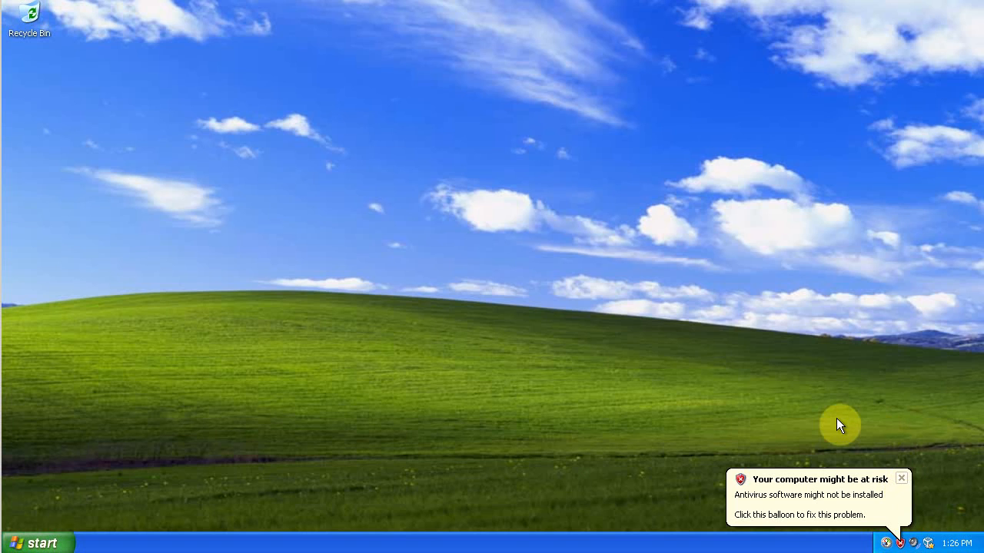
mouse_move(879, 449)
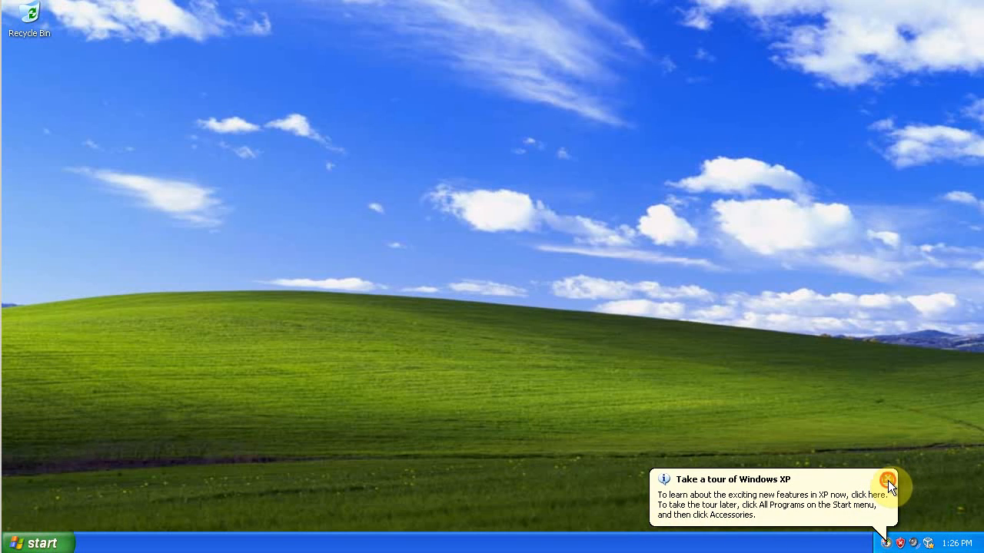
- Dismiss the 'Take a tour of Windows XP' balloon from the system tray
left_click(889, 480)
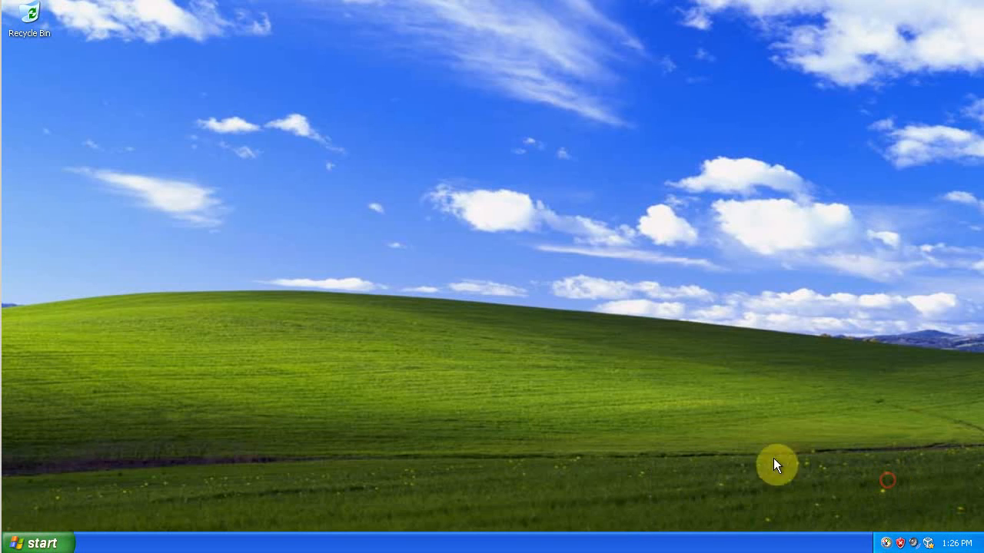
mouse_move(54, 546)
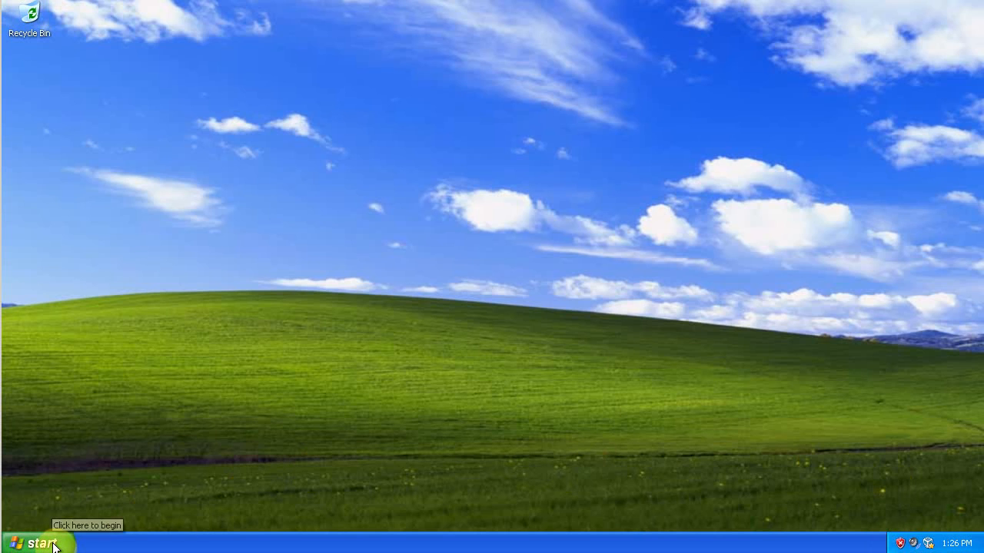
- Launch Windows Update from the Start menu and permanently dismiss the information bar notice
left_click(31, 541)
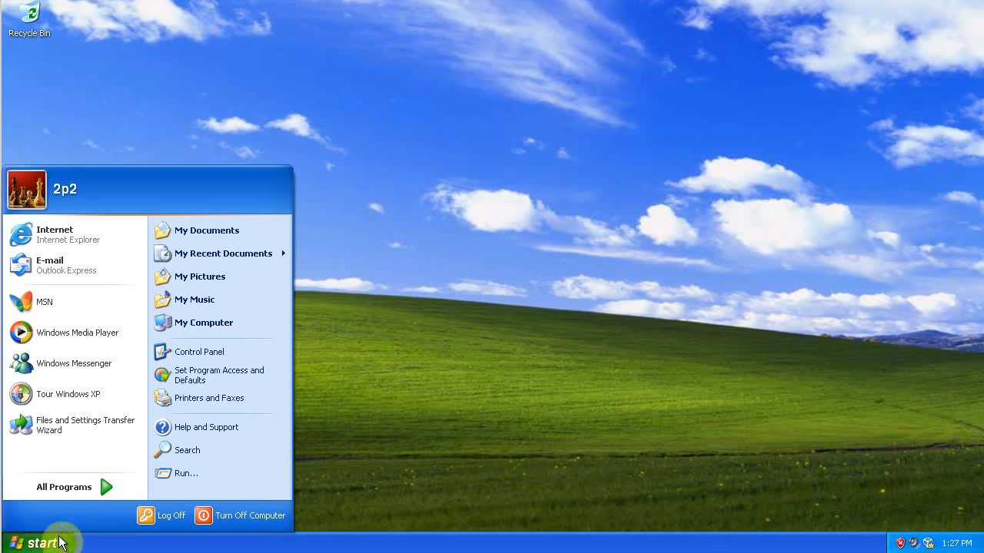
left_click(64, 486)
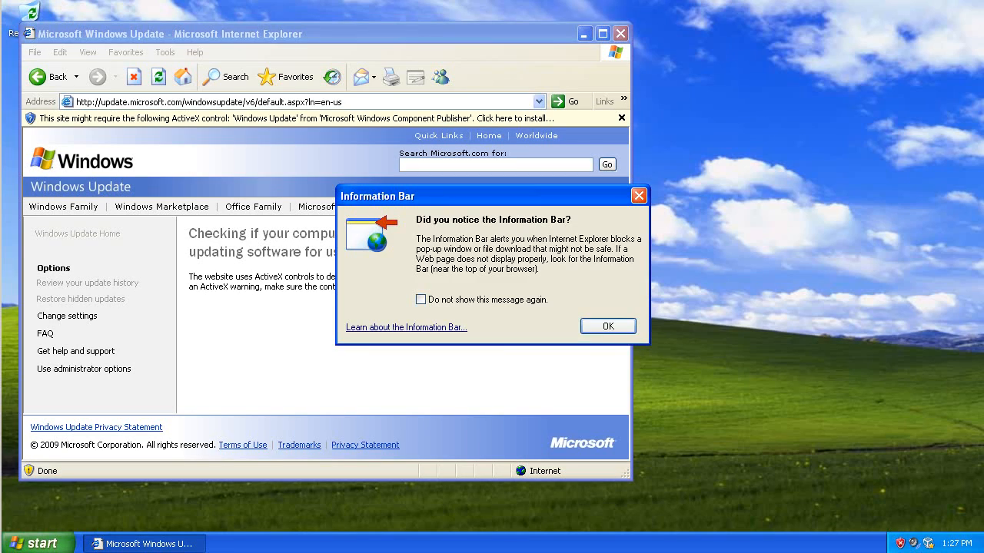
left_click(421, 298)
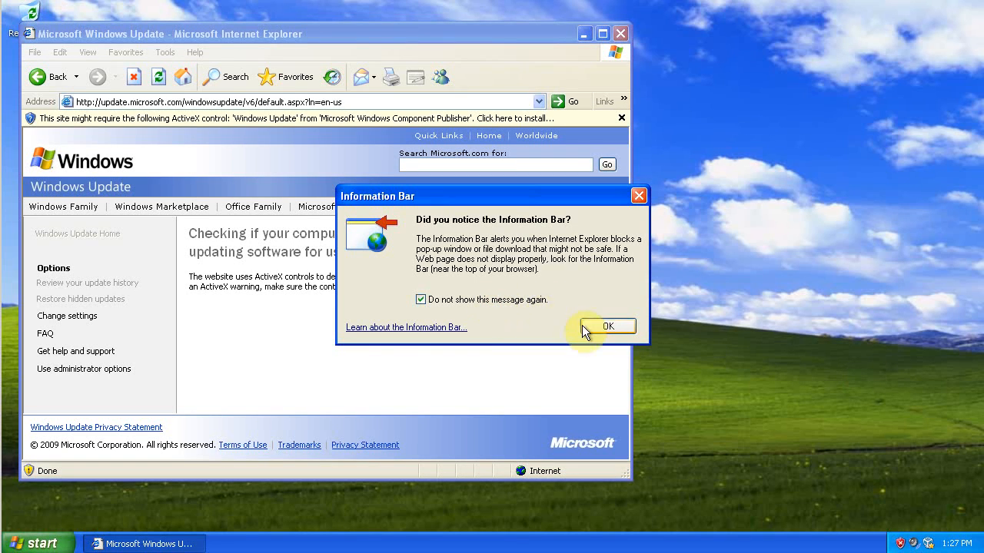
left_click(609, 326)
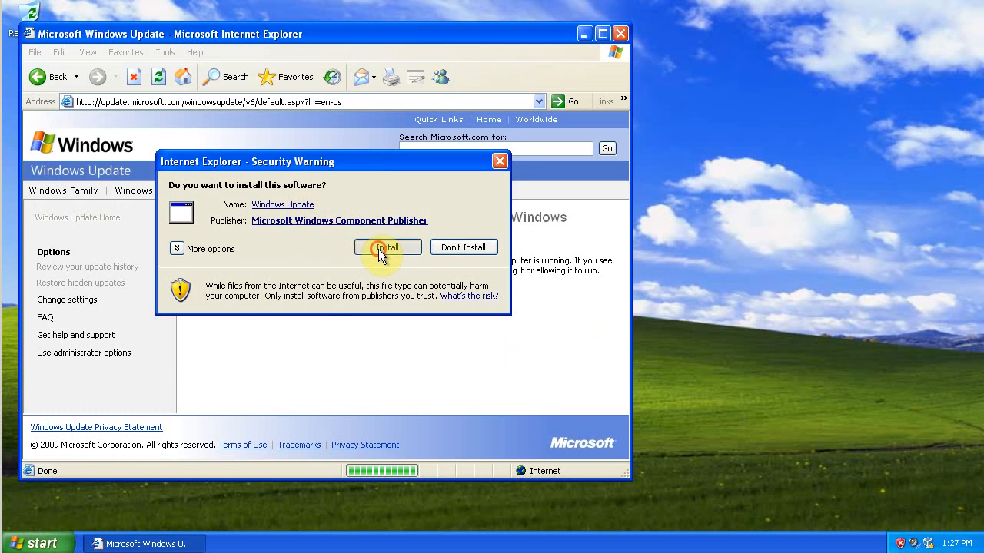
- Approve the security warning and install the latest Windows Update software
left_click(388, 246)
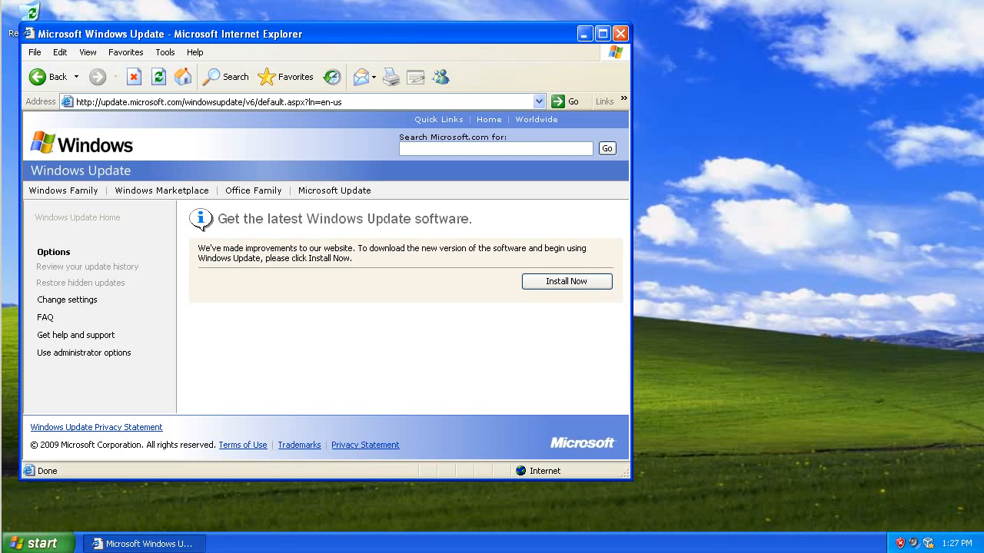
left_click(567, 282)
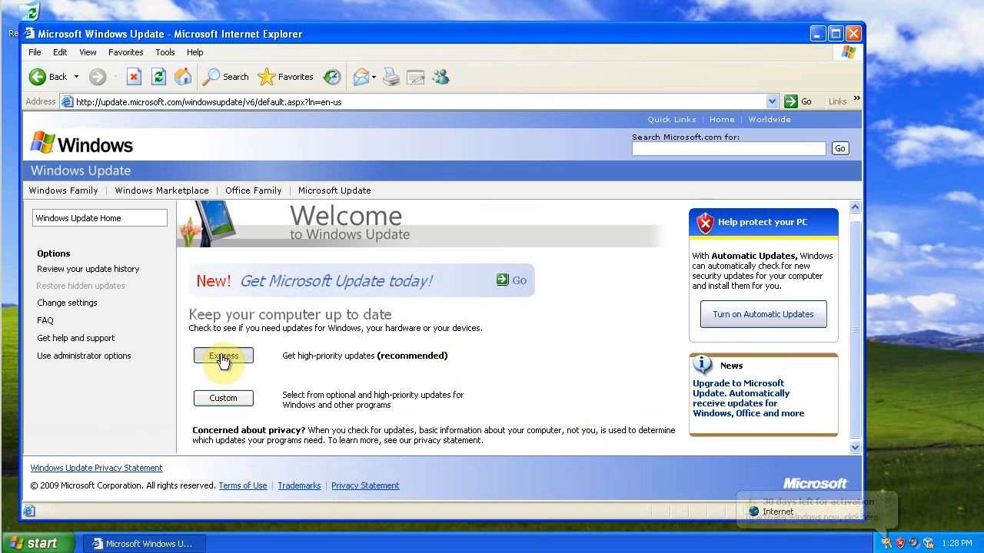
- Choose Express to check for high-priority updates
left_click(223, 357)
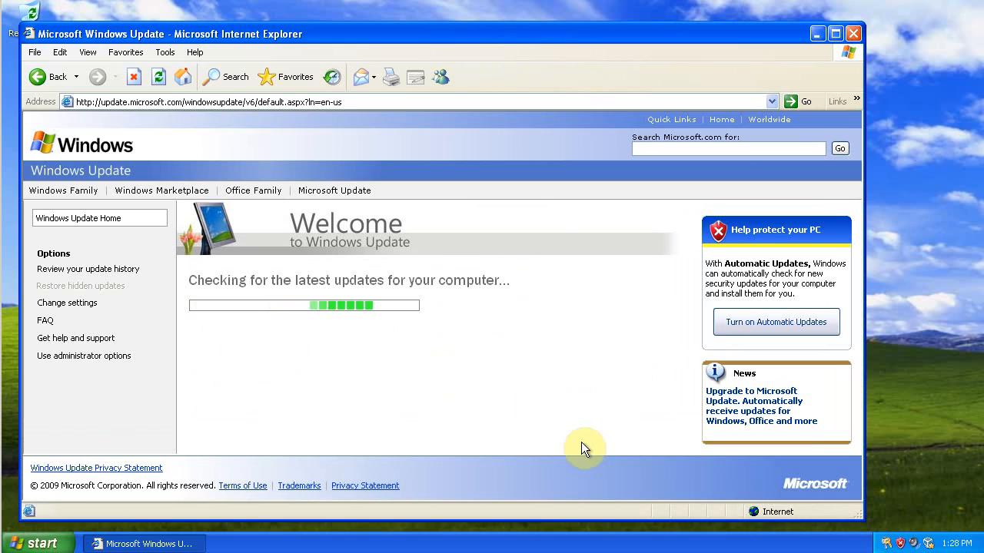
mouse_move(278, 541)
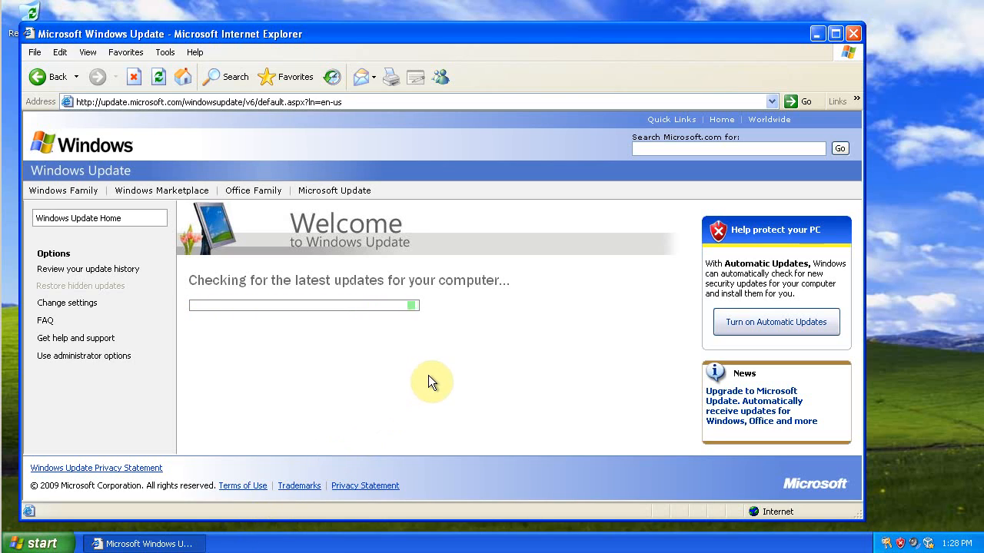
mouse_move(446, 330)
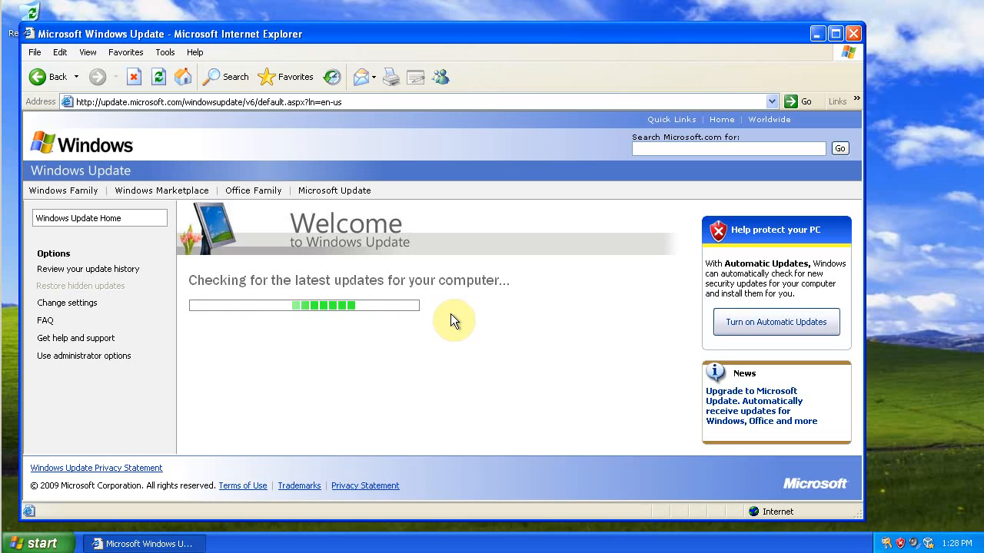
mouse_move(501, 359)
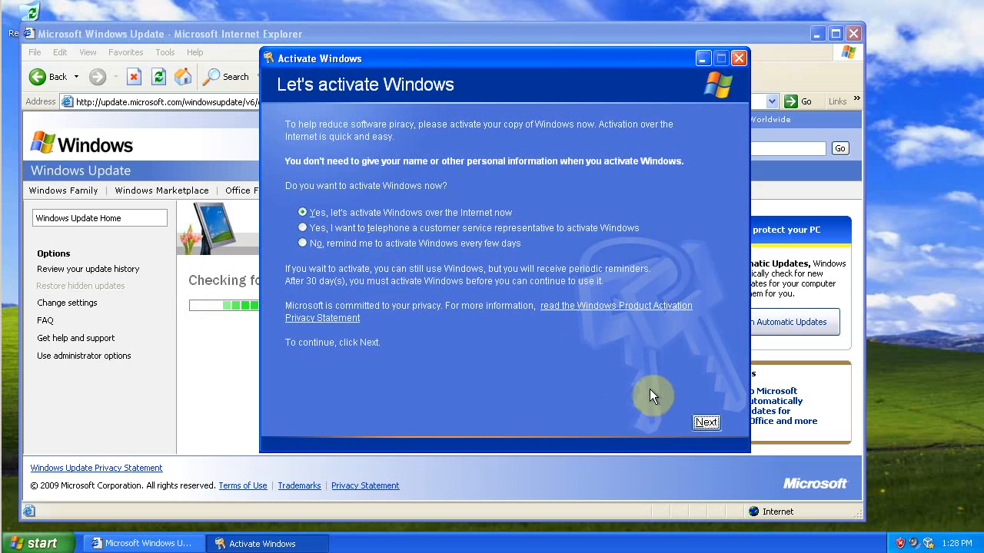
- Activate Windows over the Internet with a new product key, skipping registration, and confirm success
left_click(706, 423)
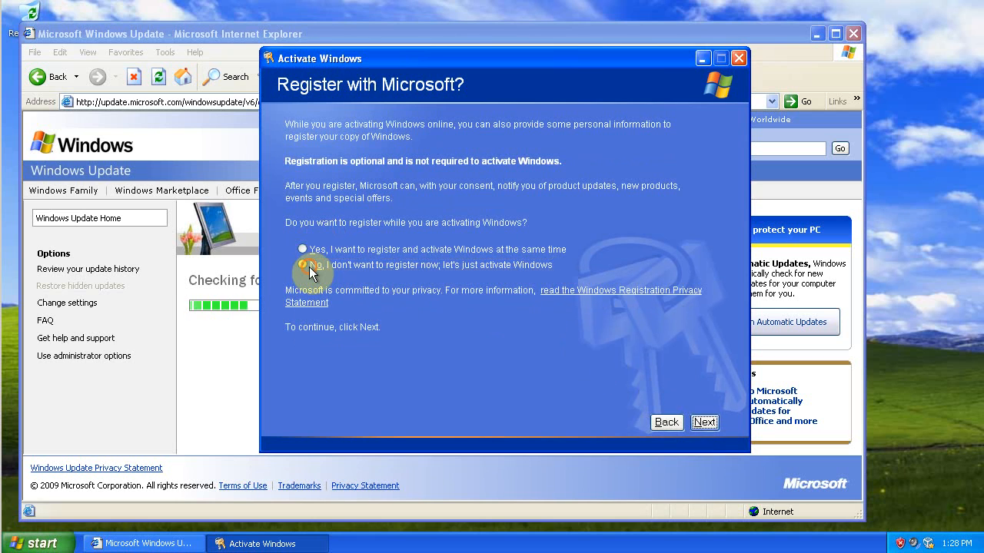
left_click(303, 264)
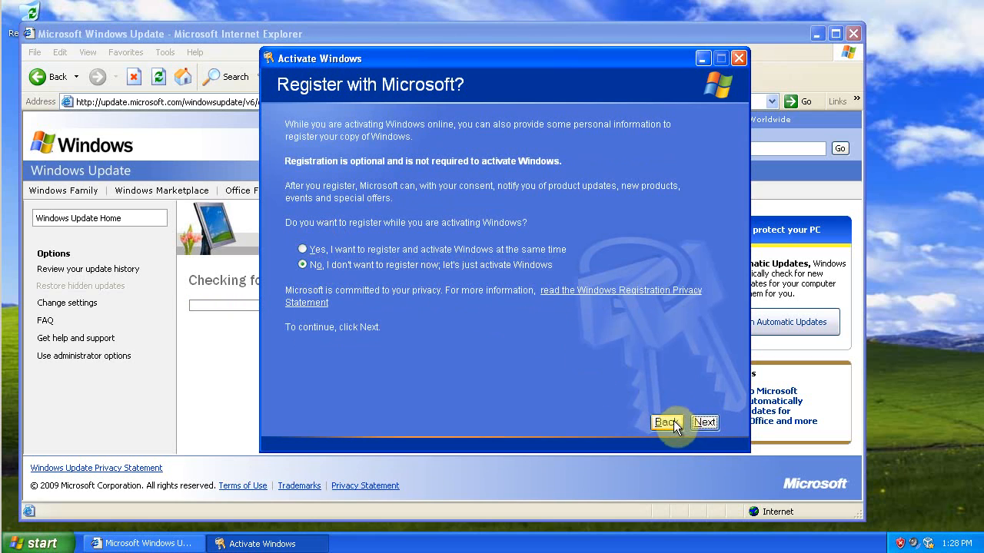
left_click(704, 421)
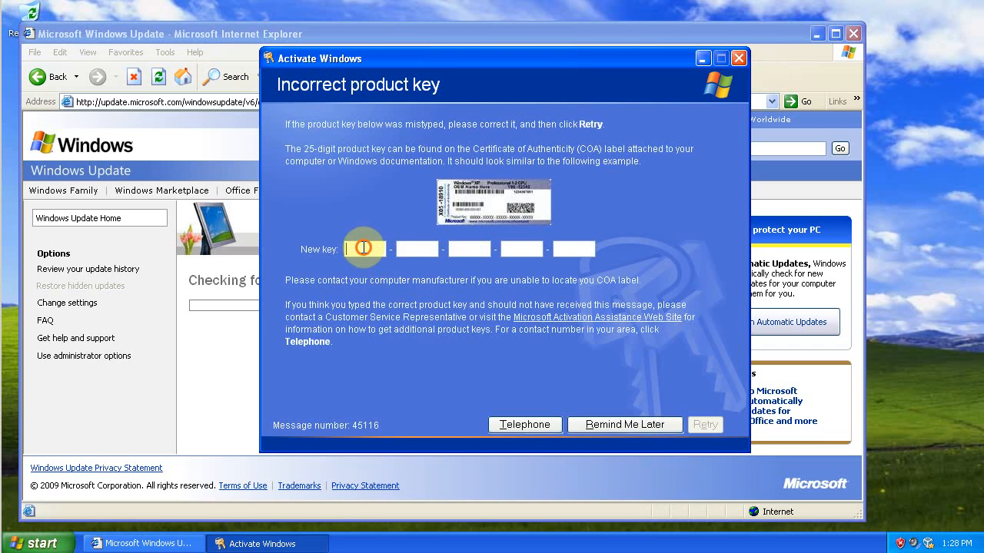
left_click(364, 249)
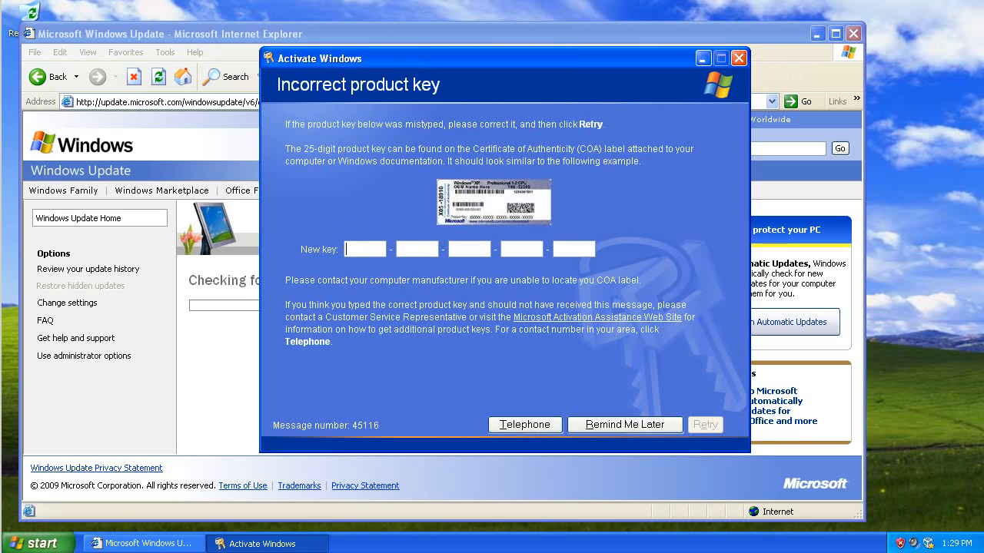
mouse_move(956, 370)
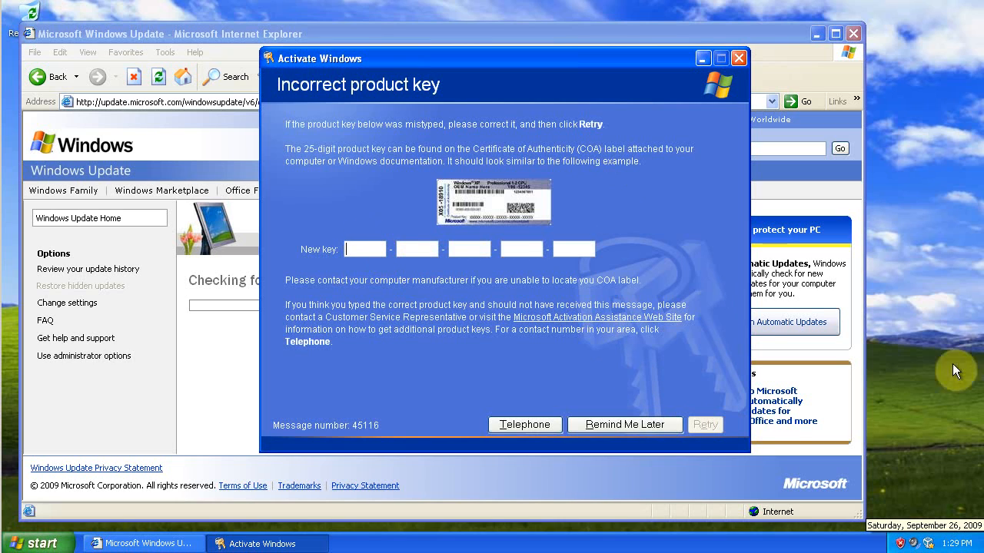
mouse_move(535, 188)
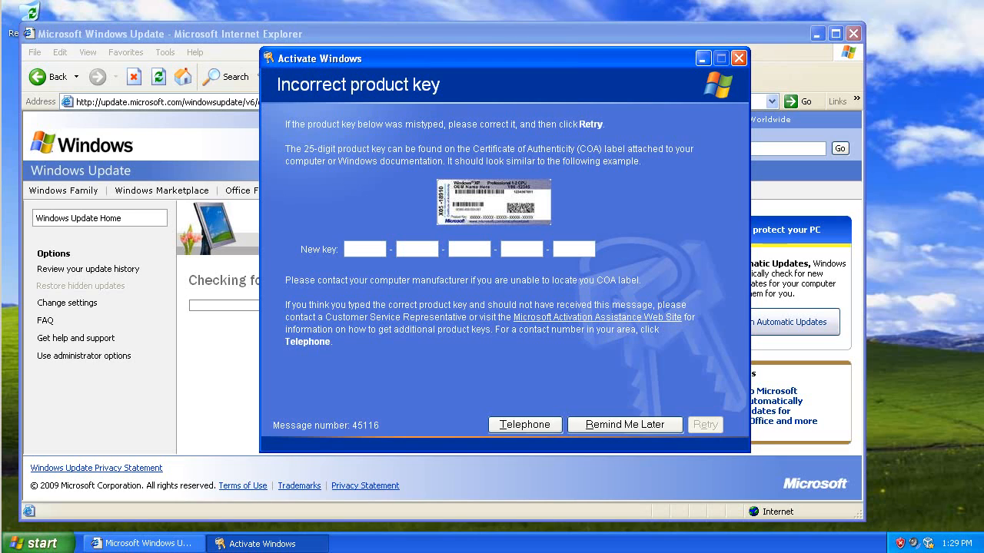
left_click(704, 424)
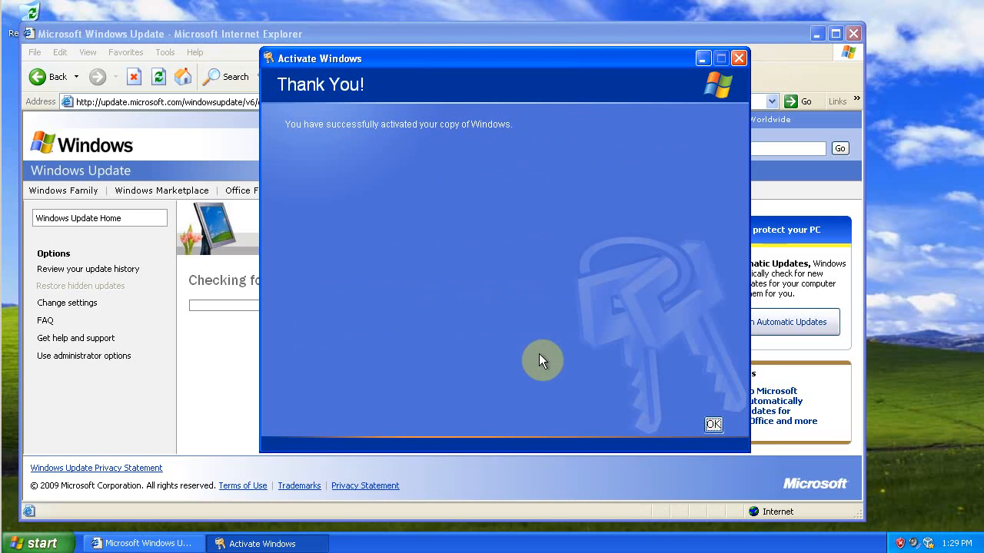
mouse_move(701, 393)
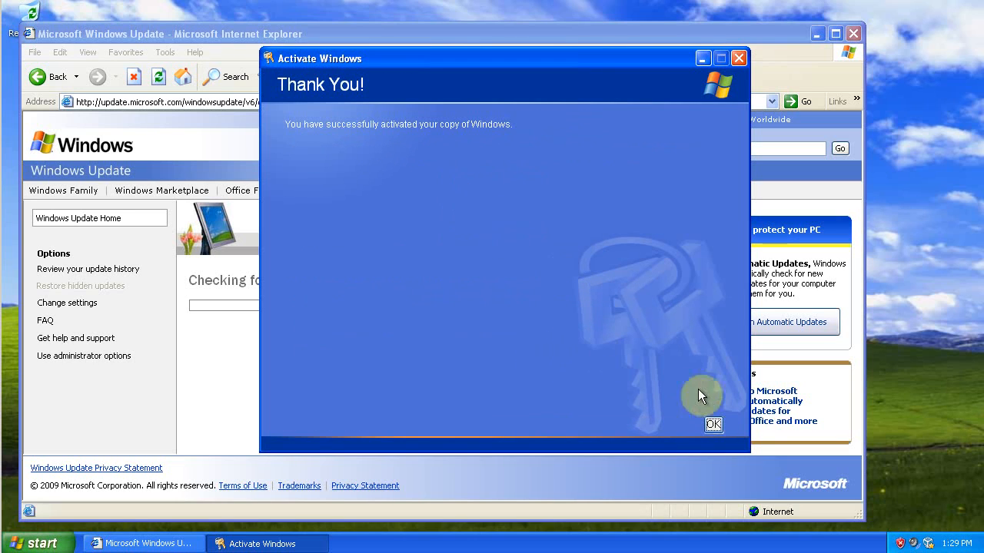
left_click(713, 424)
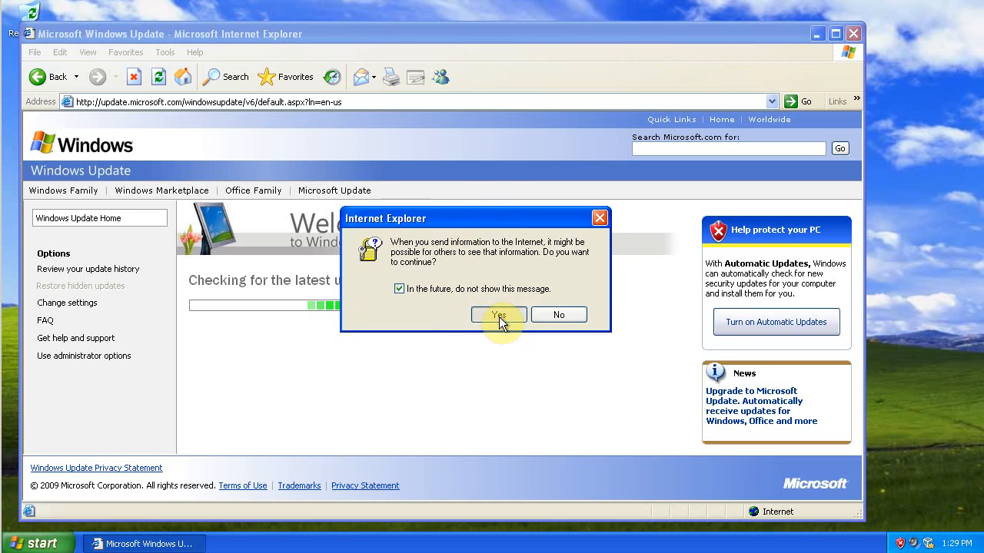
- Allow sending information, install Windows Installer 3.1, and restart the XP machine to apply it
left_click(498, 315)
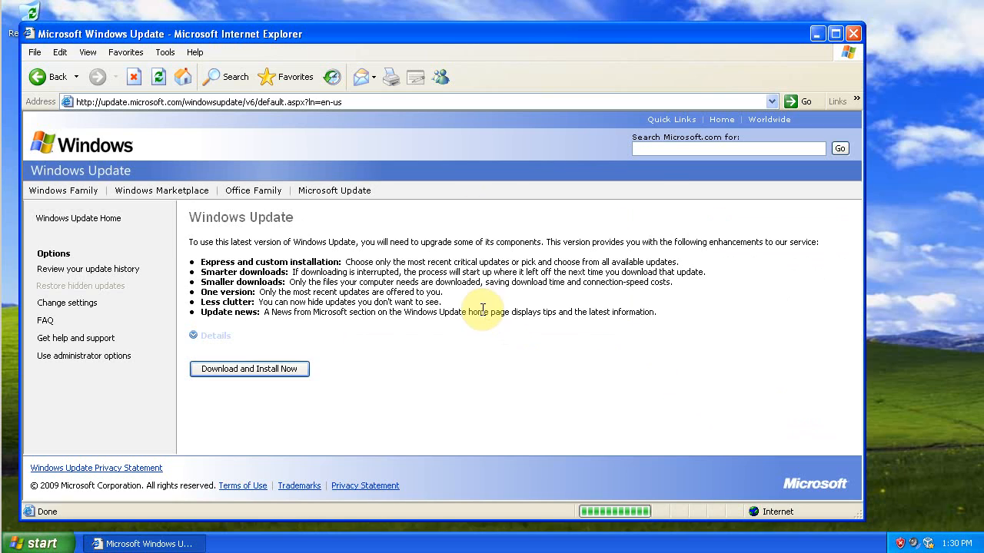
left_click(249, 369)
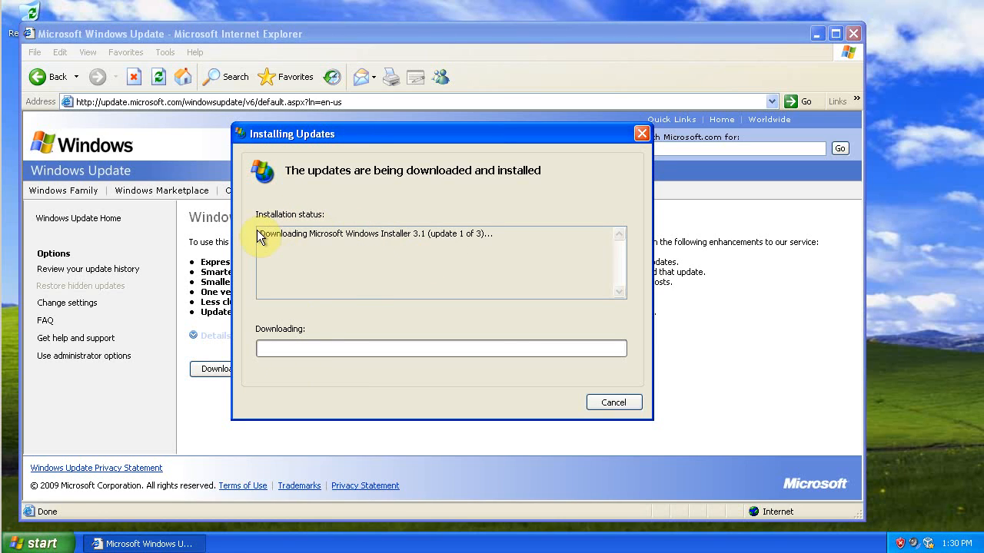
left_click_drag(261, 234, 499, 234)
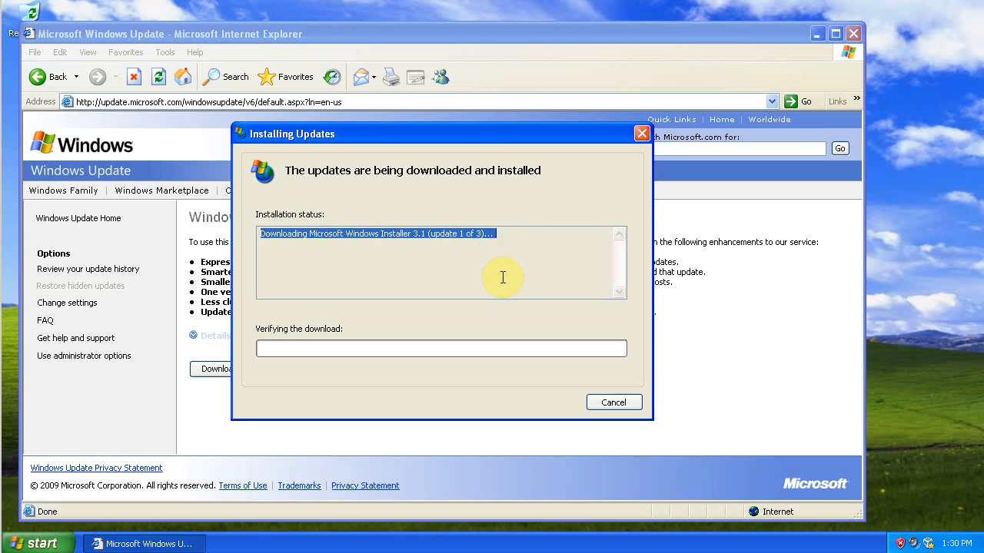
mouse_move(770, 354)
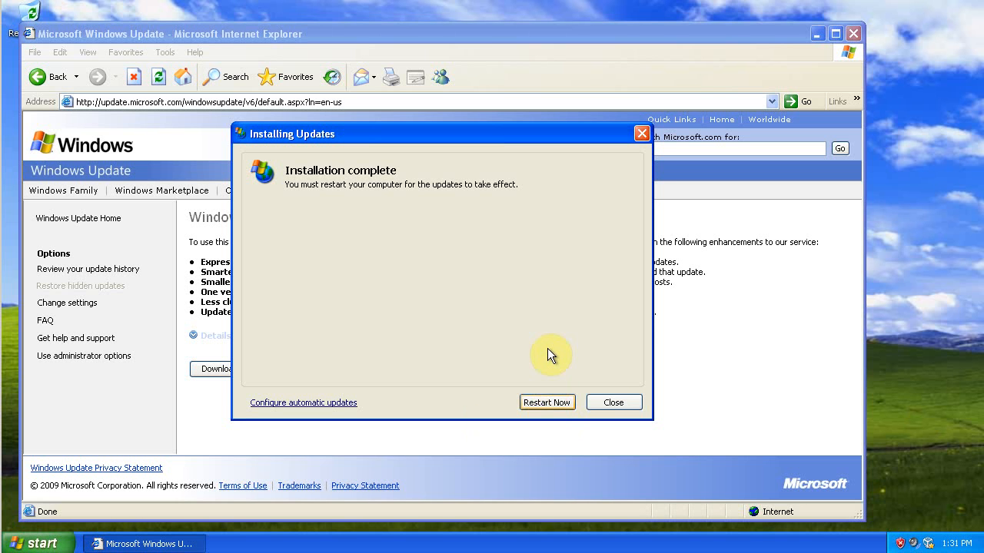
left_click(614, 403)
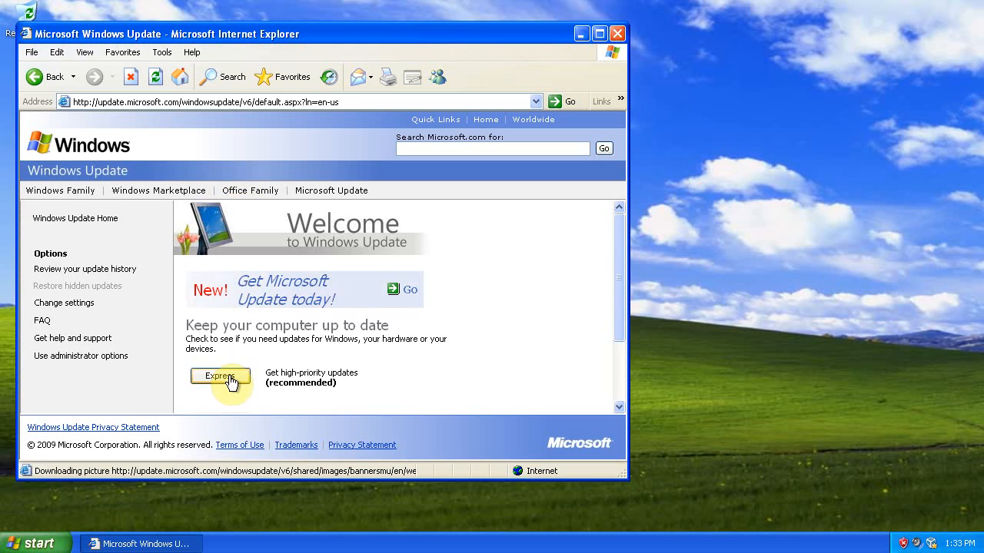
- Run an Express check with the browser maximized and start installing Windows XP Service Pack 3
left_click(219, 375)
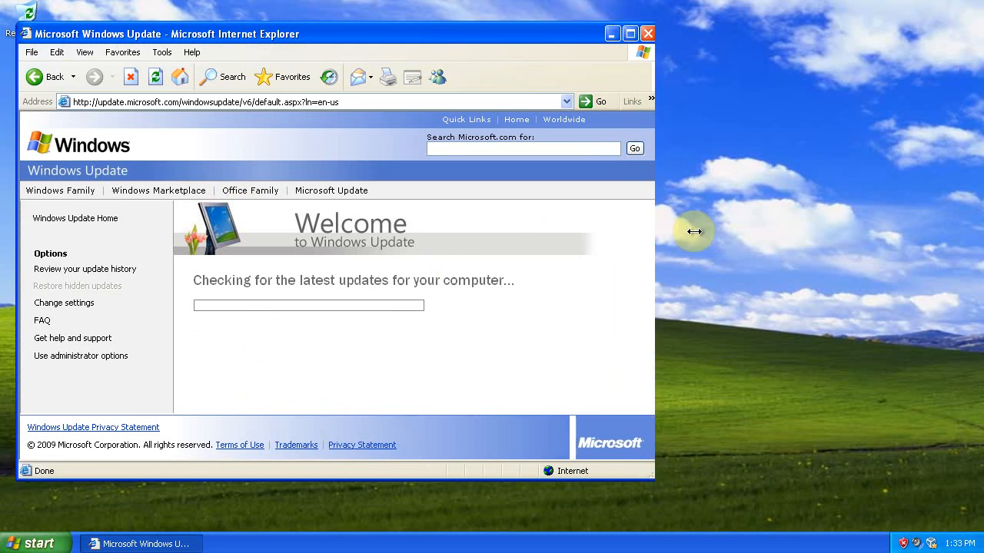
left_click_drag(655, 231, 692, 231)
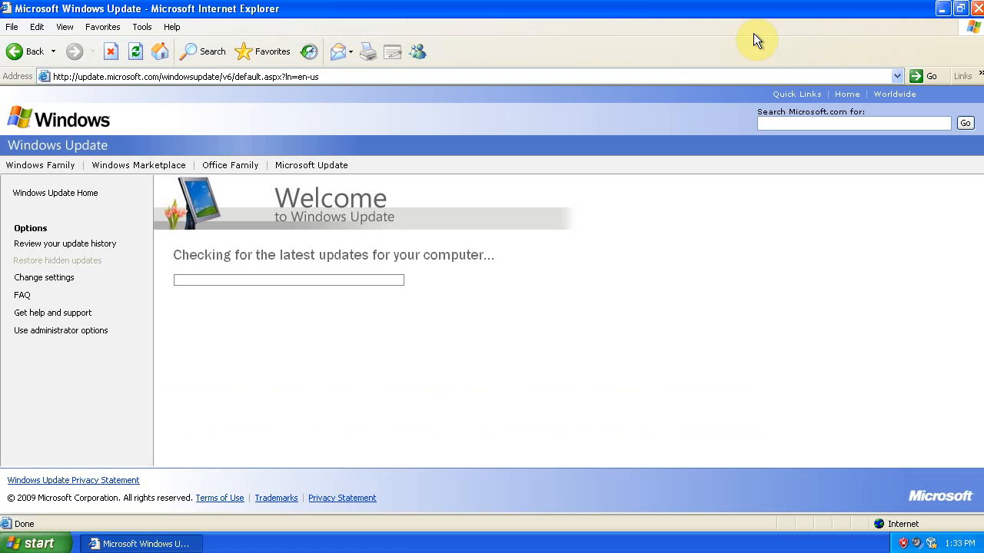
mouse_move(830, 123)
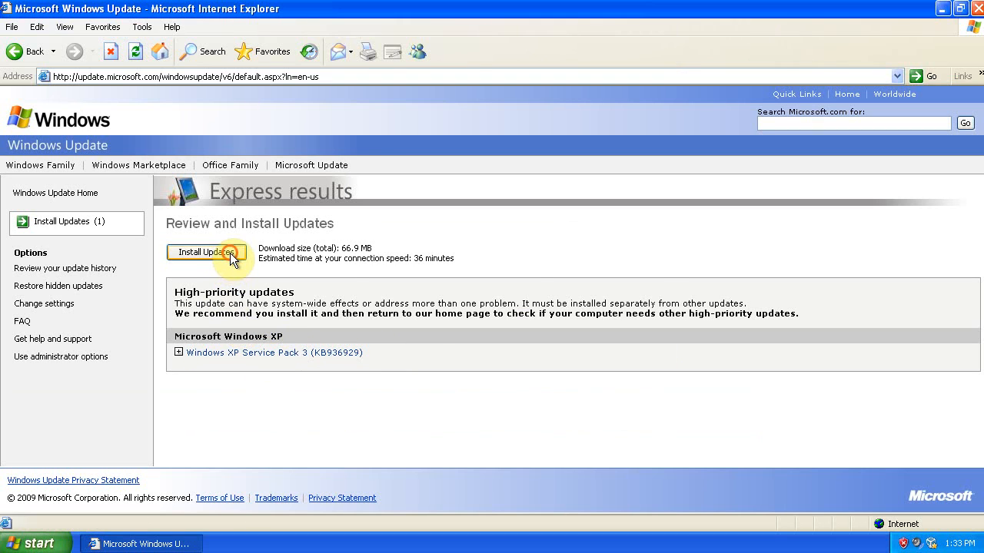
left_click(206, 252)
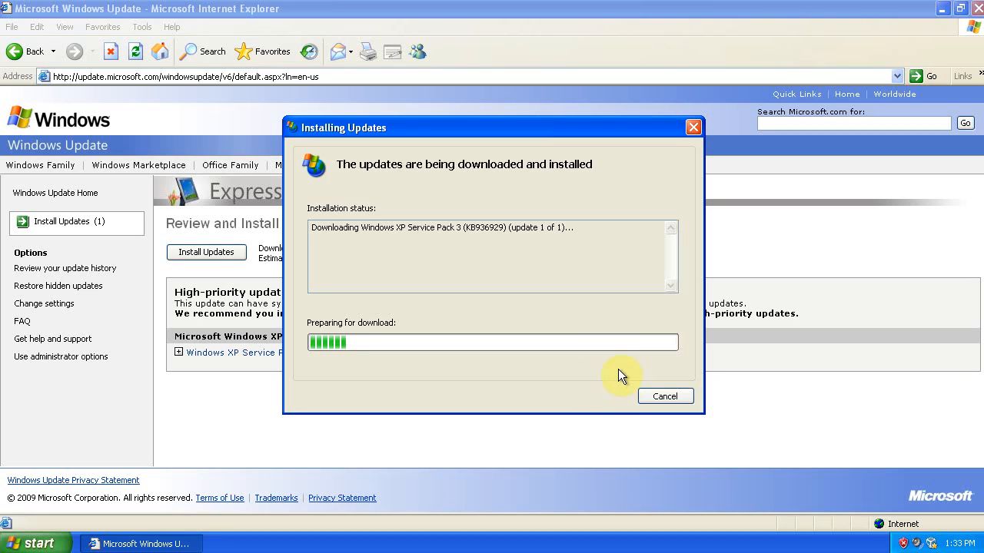
mouse_move(545, 367)
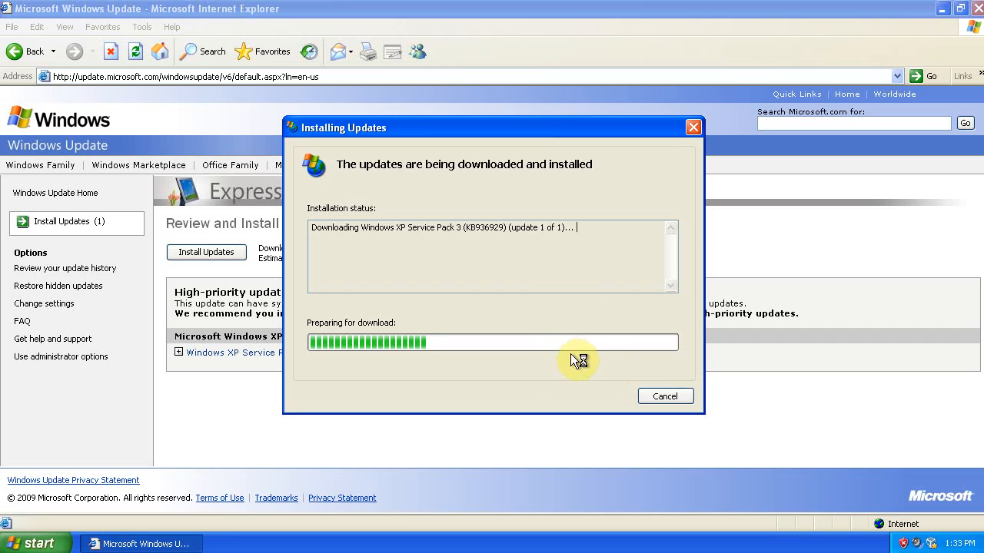
mouse_move(566, 342)
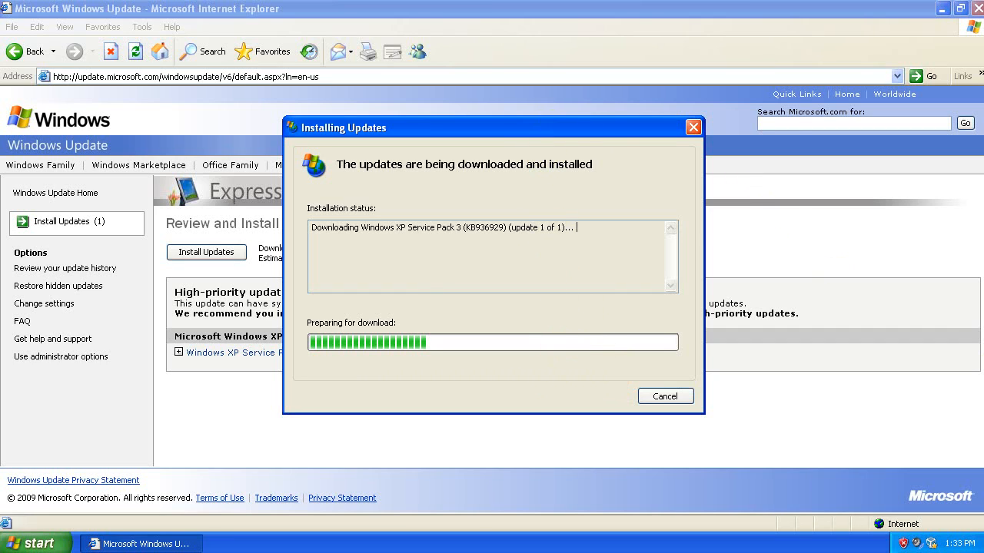
mouse_move(575, 233)
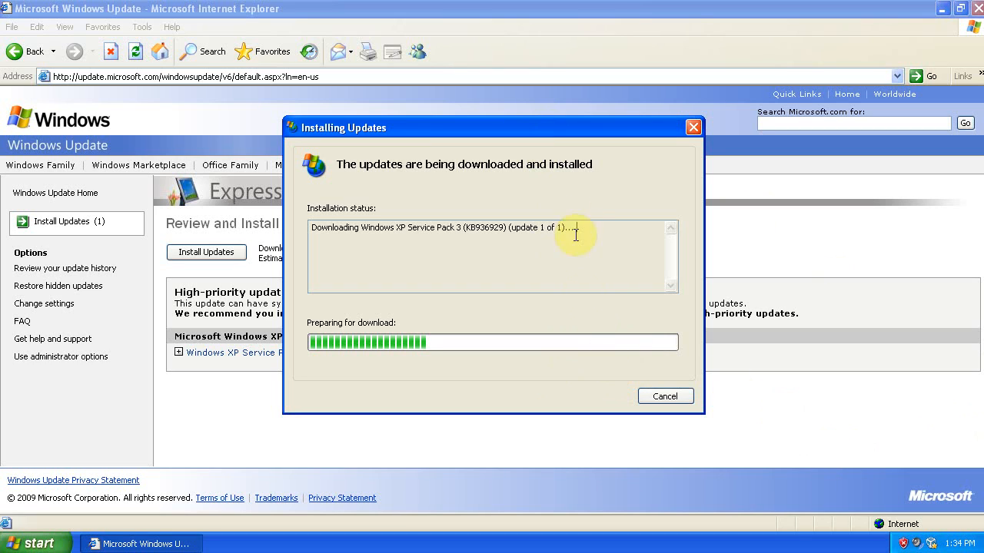
mouse_move(511, 374)
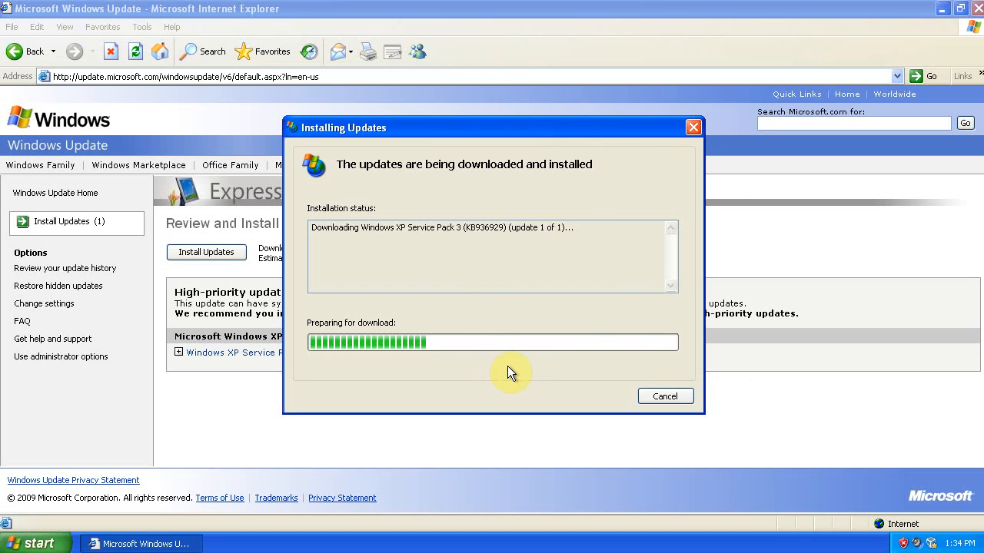
mouse_move(561, 382)
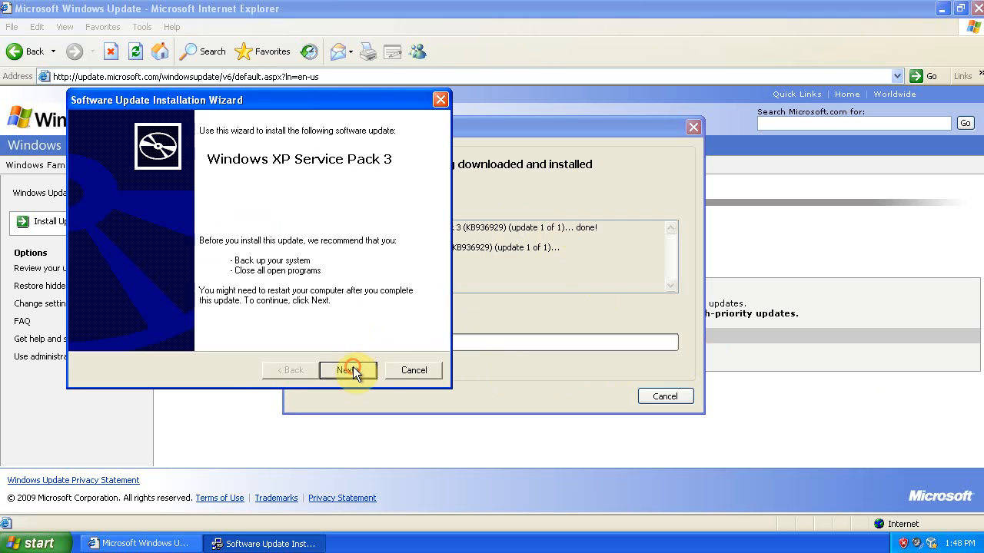
- Install Service Pack 3, restart the guest, and get past the Automatic Updates prompt back to Windows Update
left_click(347, 368)
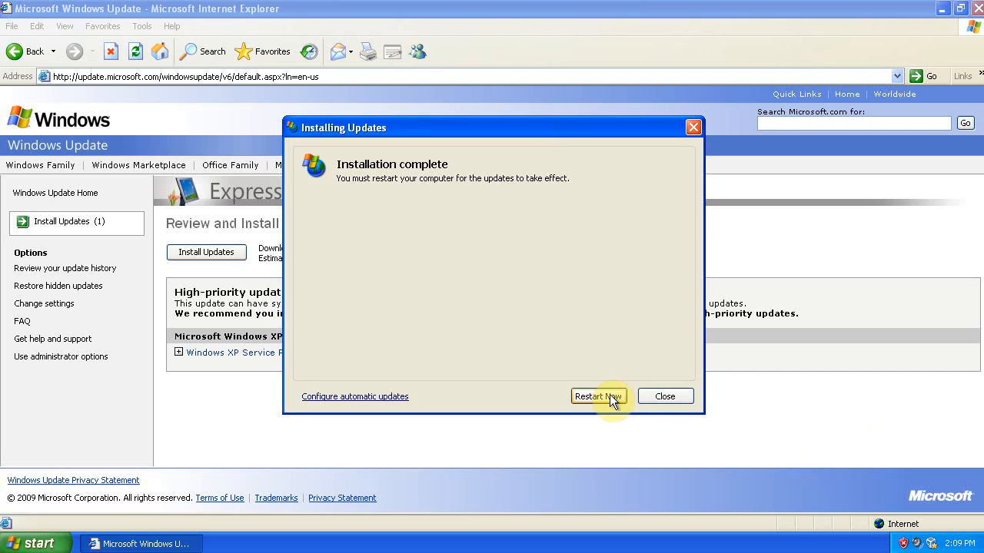
left_click(664, 397)
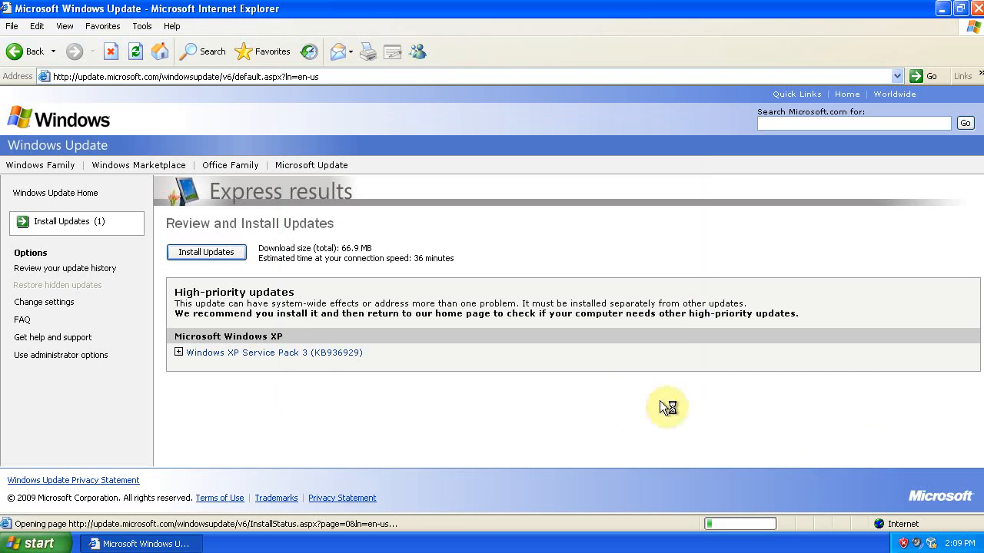
left_click(206, 252)
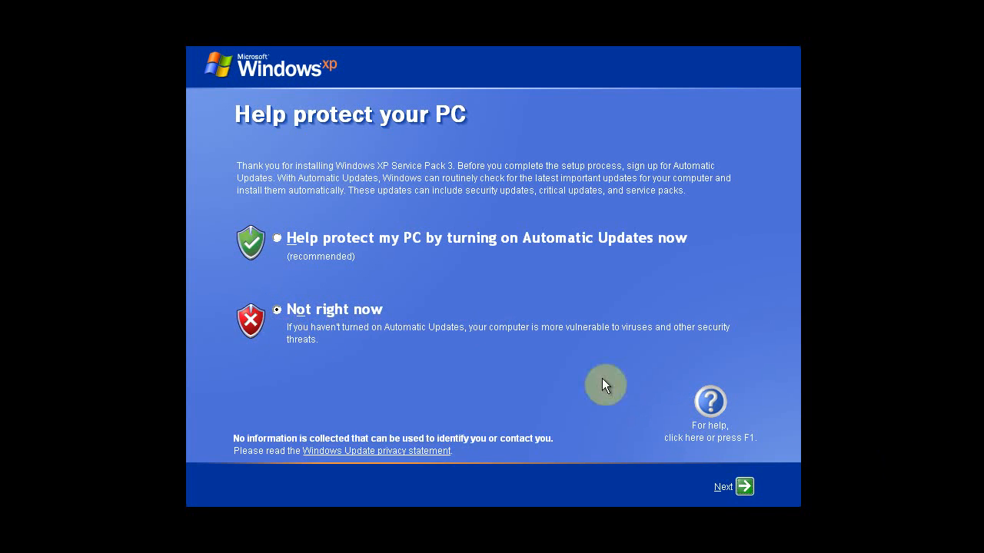
left_click(731, 486)
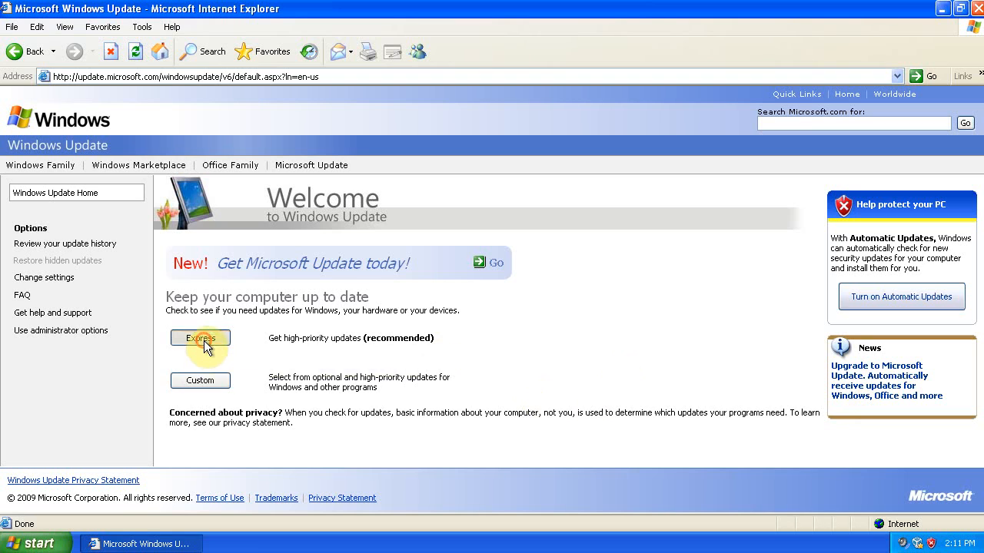
- Run an Express check, start installing the 51 high-priority updates, and accept the removal tool license
left_click(200, 338)
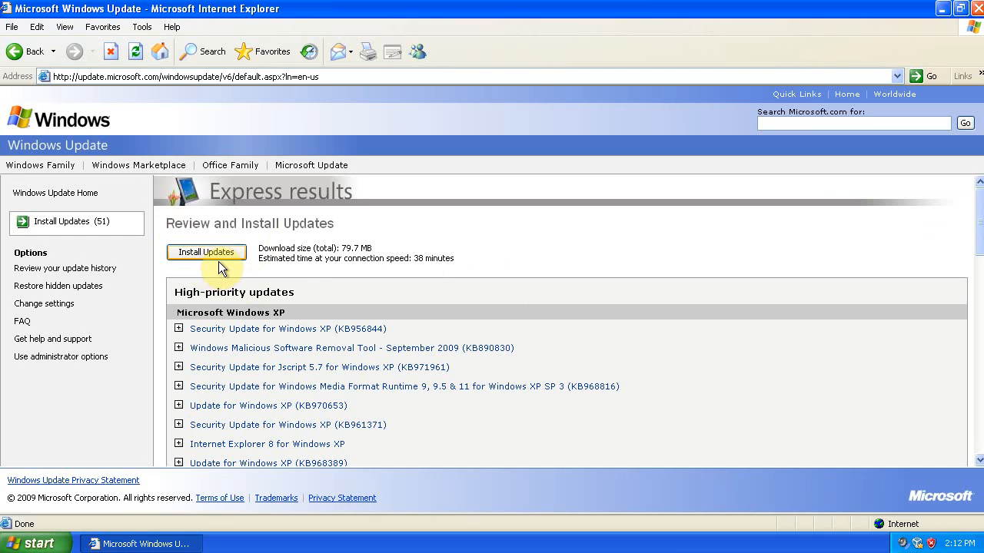
left_click(206, 252)
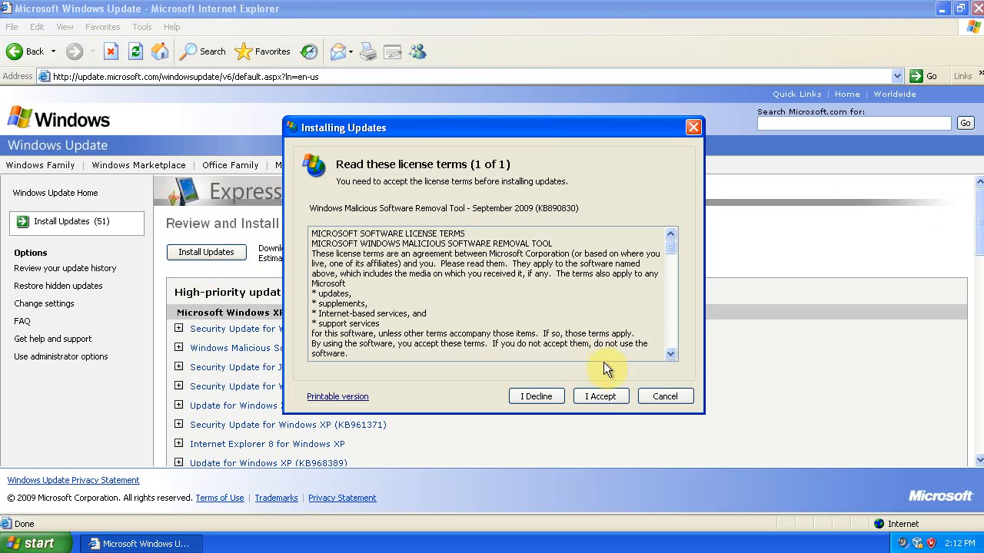
left_click(600, 396)
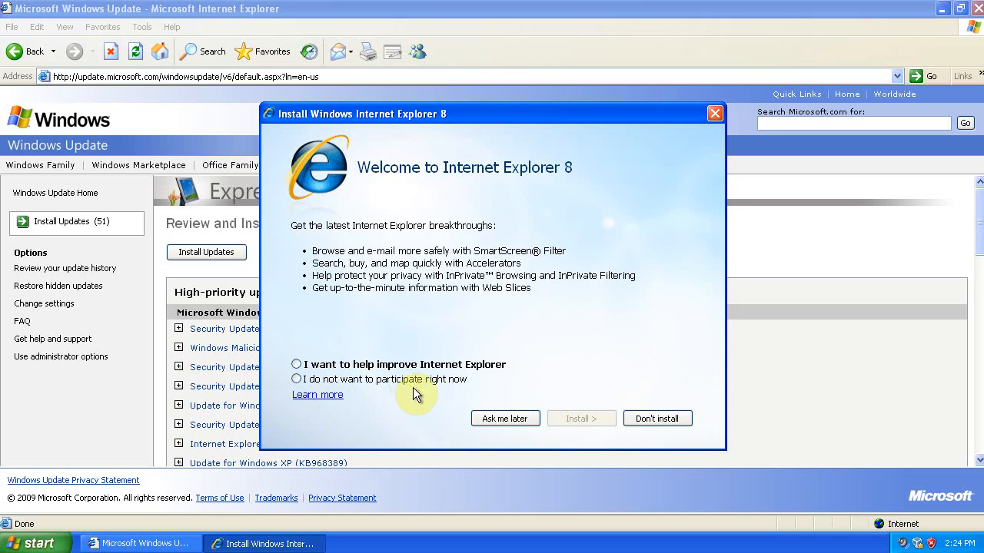
- Complete Internet Explorer 8 setup without the feedback program or extra updates, closing without restarting
left_click(295, 378)
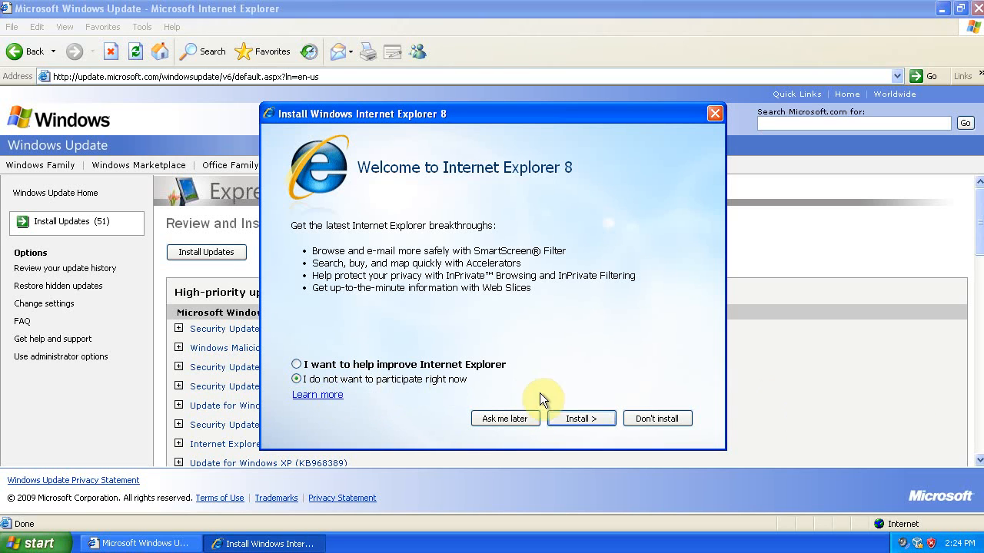
mouse_move(449, 390)
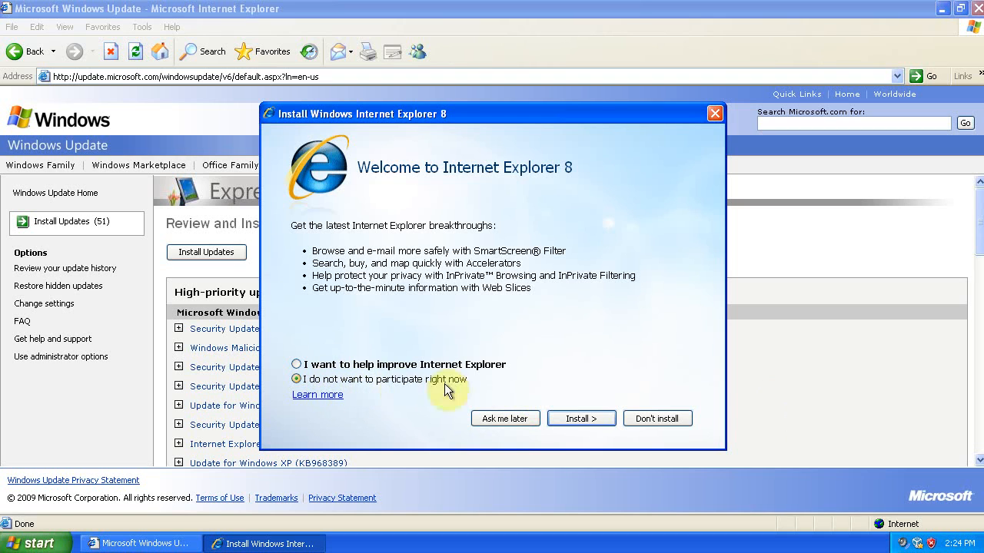
left_click(581, 418)
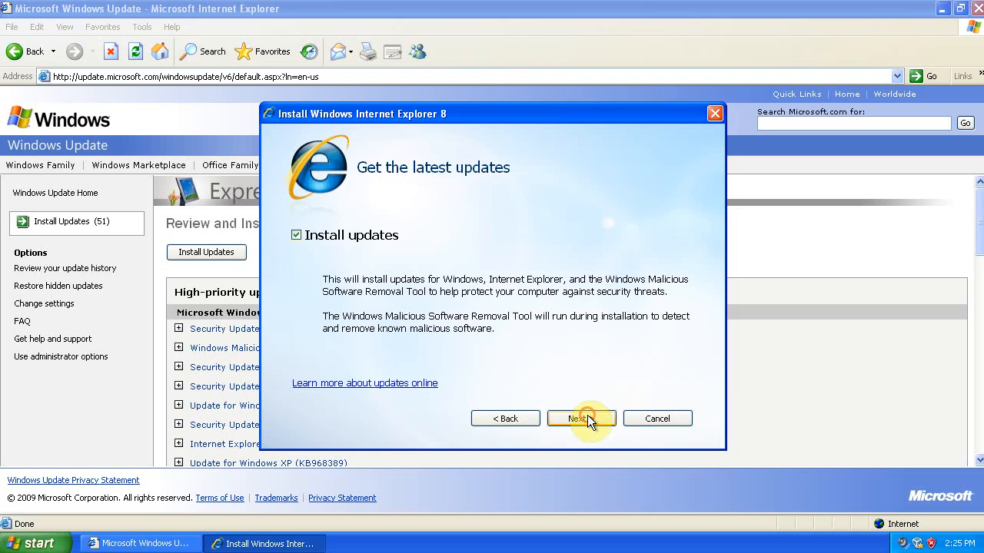
left_click(295, 235)
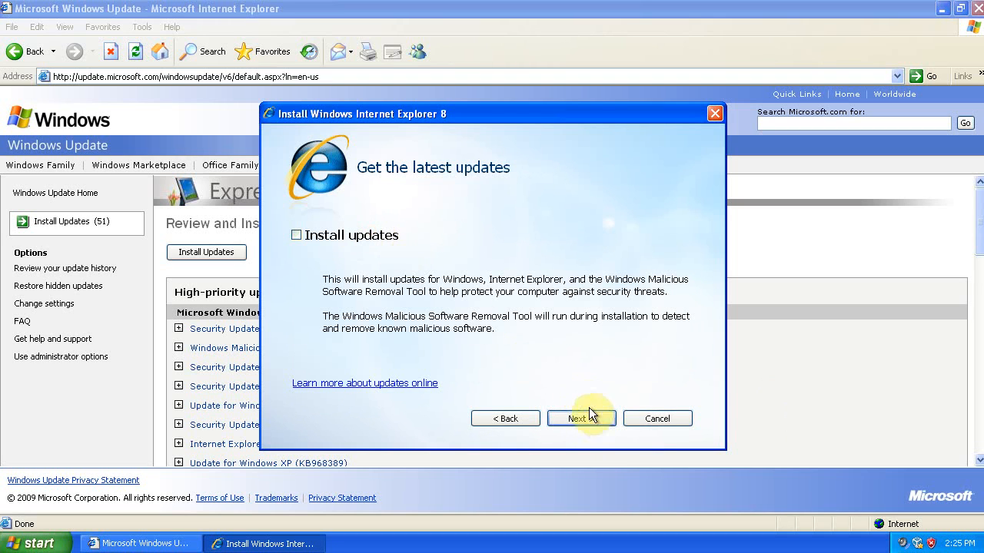
left_click(581, 418)
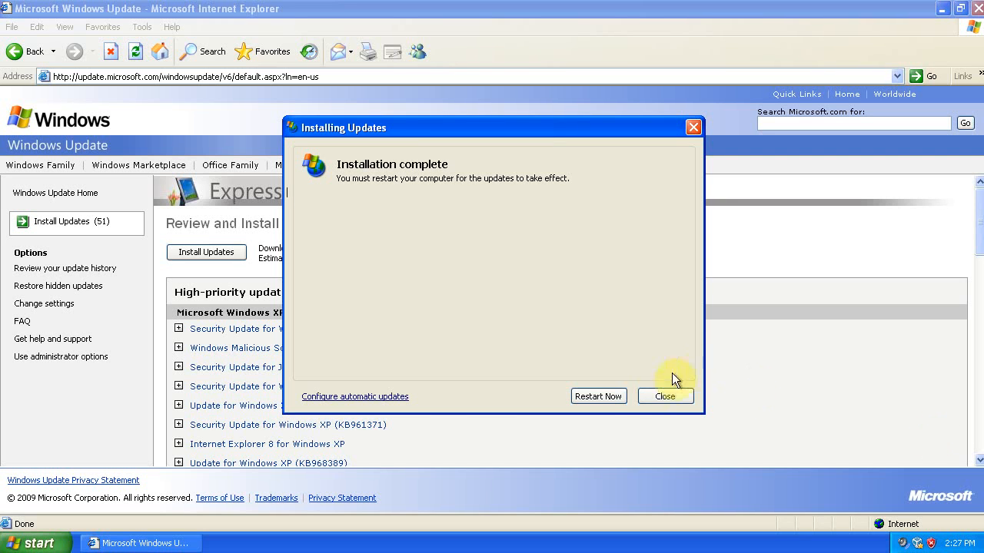
left_click(664, 396)
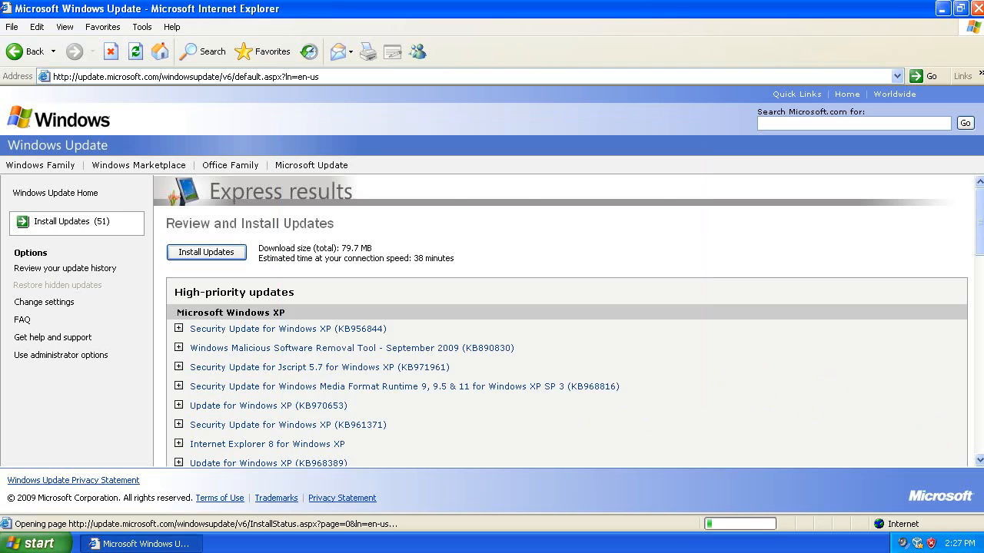
left_click(206, 252)
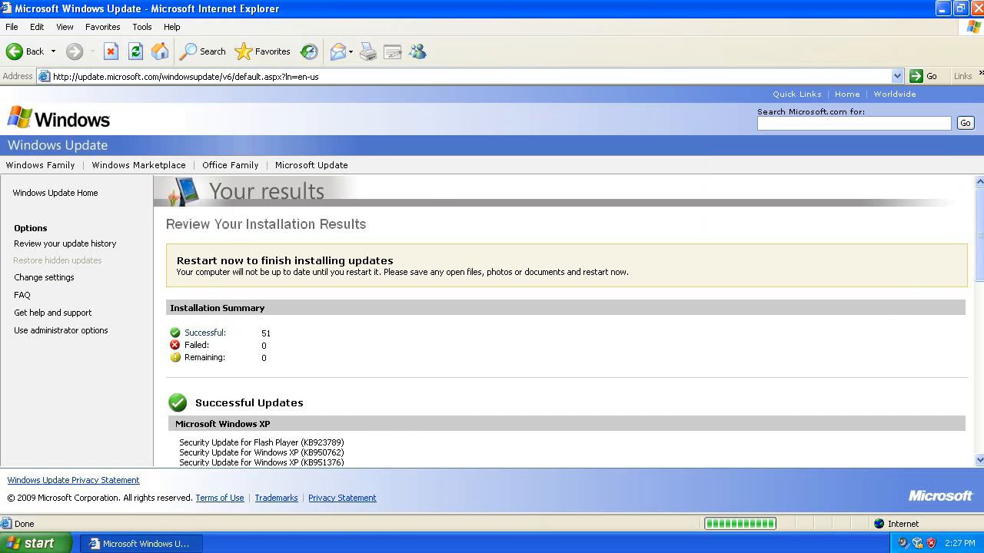